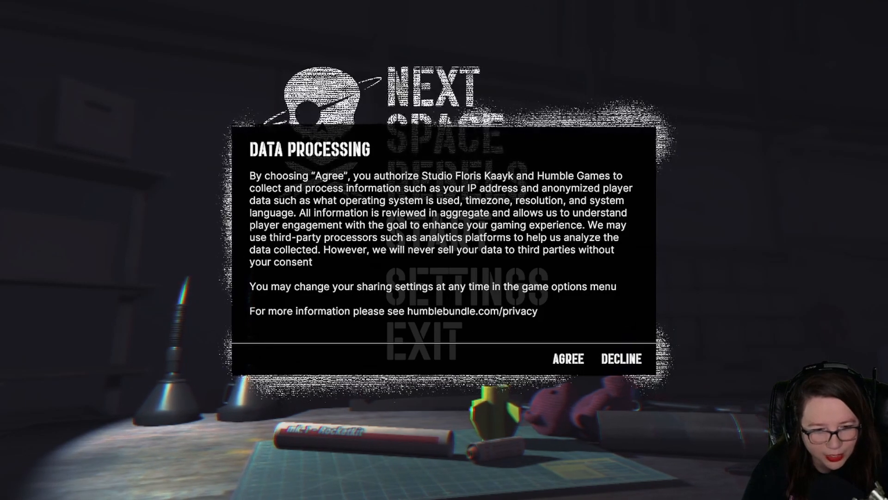
{"action": "mouse_move", "coordinate": [730, 311]}
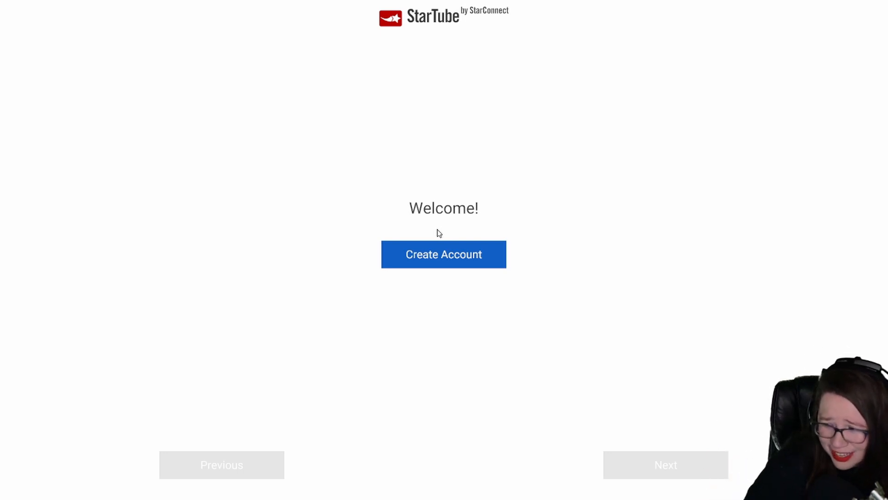
Create a StarTube account, naming it Dude then going back to extend it to DudeGuy6969
{"action": "left_click", "coordinate": [443, 254]}
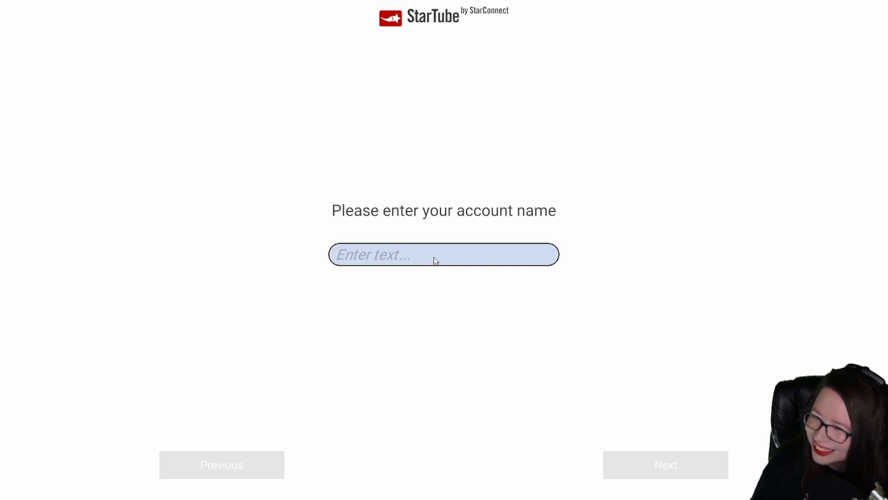
{"action": "type", "text": "Dude"}
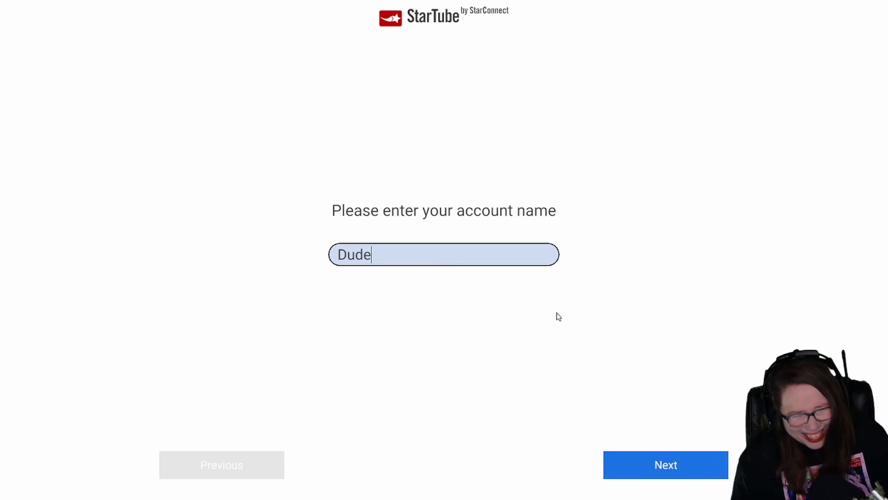
{"action": "left_click", "coordinate": [665, 464]}
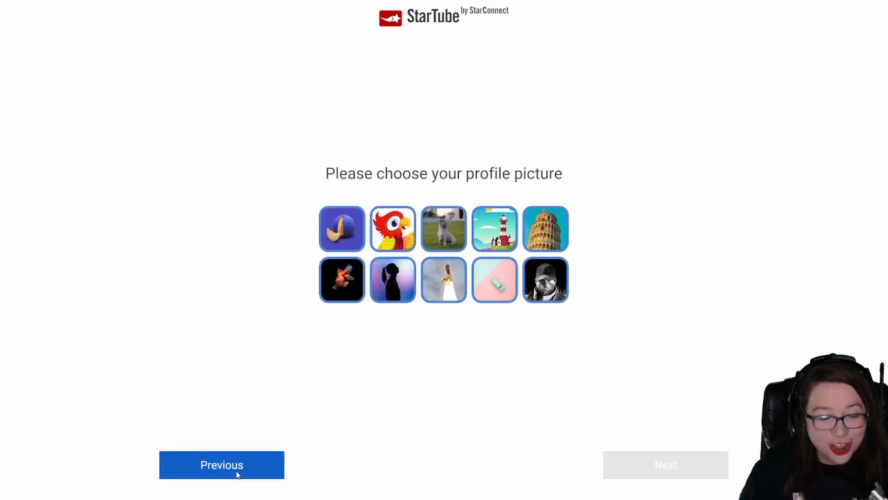
{"action": "left_click", "coordinate": [221, 465]}
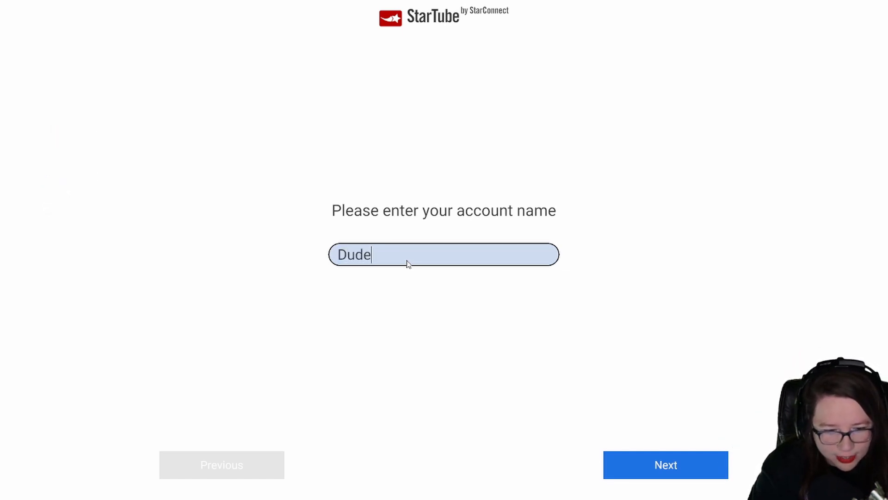
{"action": "type", "text": "Guy6969"}
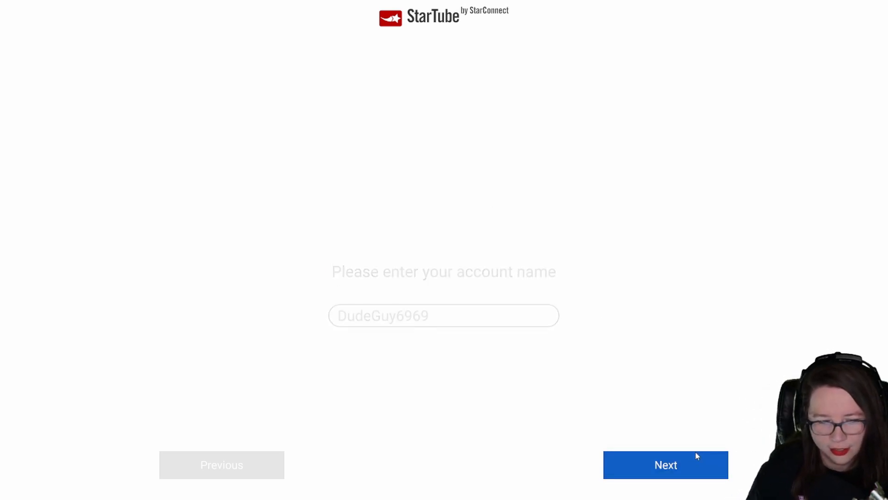
Submit the name DudeGuy6969, choose the rocket-launch profile picture and finish account setup
{"action": "left_click", "coordinate": [665, 465]}
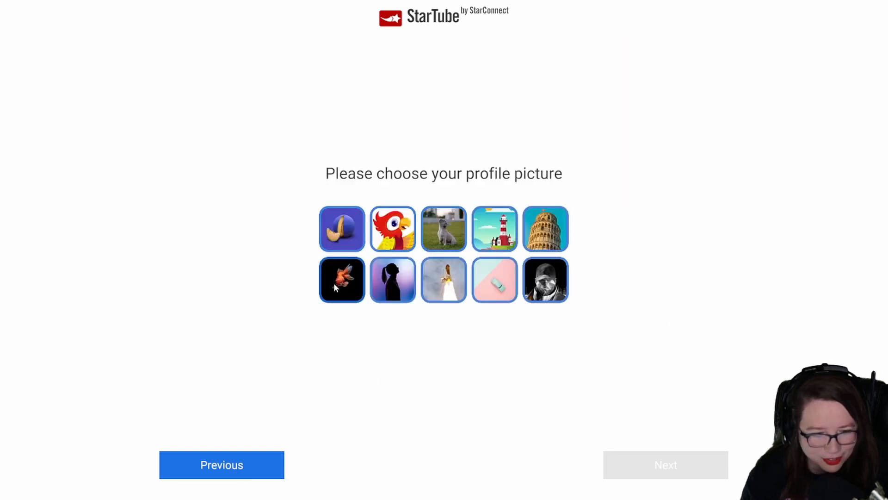
{"action": "mouse_move", "coordinate": [494, 279]}
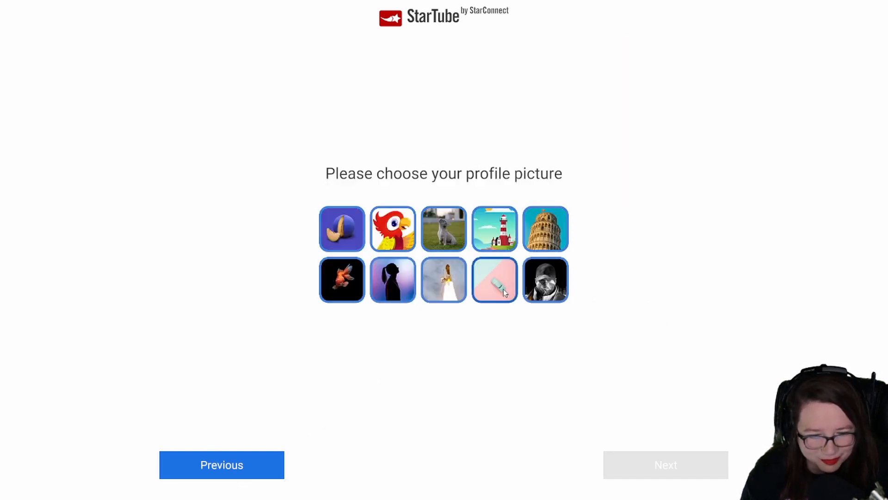
{"action": "left_click", "coordinate": [443, 279]}
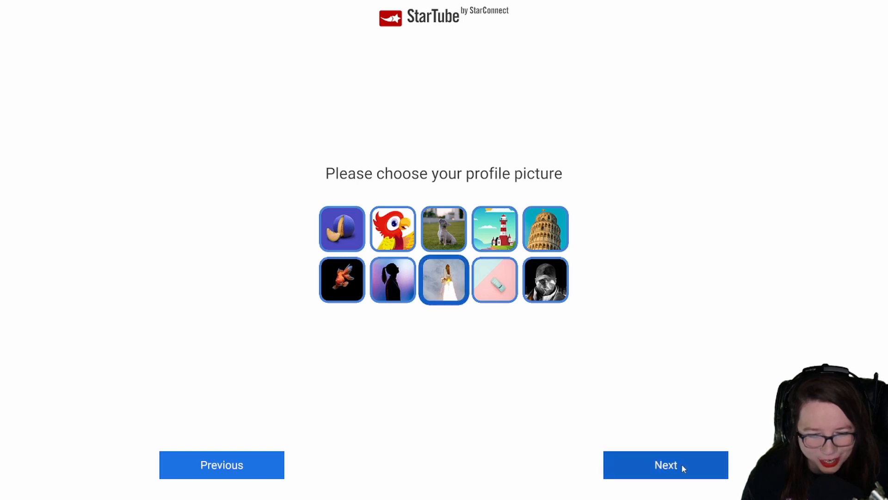
{"action": "left_click", "coordinate": [666, 465]}
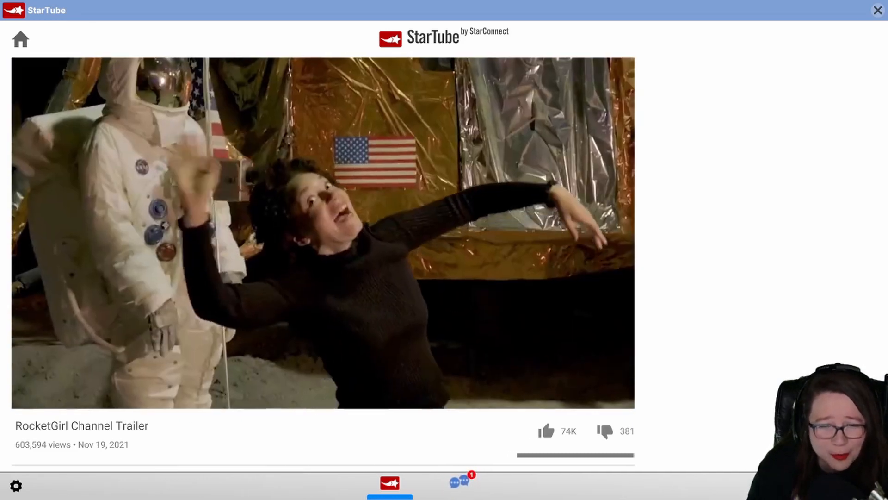
Read Salma's 'Your First Rocket' conversation from the Messages inbox
{"action": "left_click", "coordinate": [460, 483]}
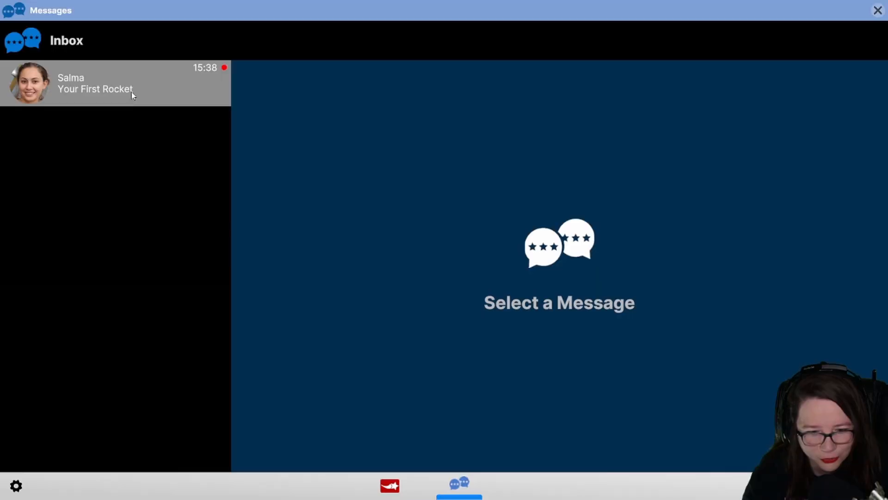
{"action": "left_click", "coordinate": [115, 82]}
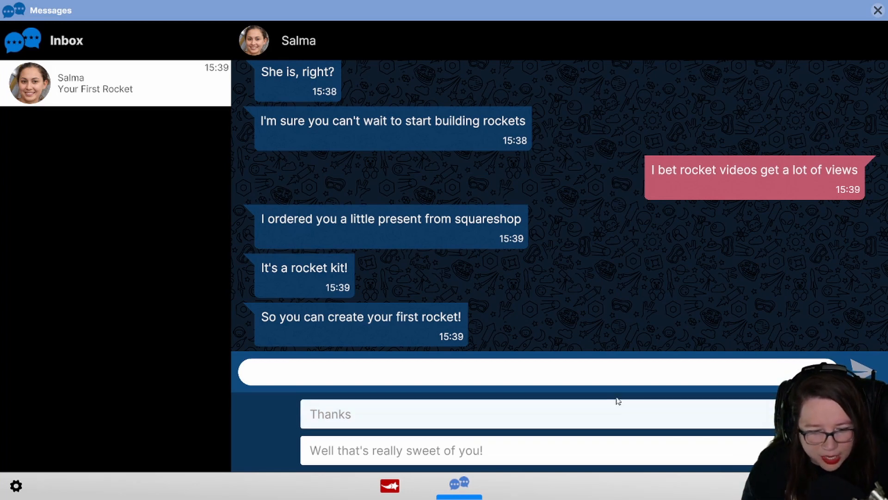
Reply to the rocket kit message, accept the new parts and build My First Rocket
{"action": "left_click", "coordinate": [494, 486]}
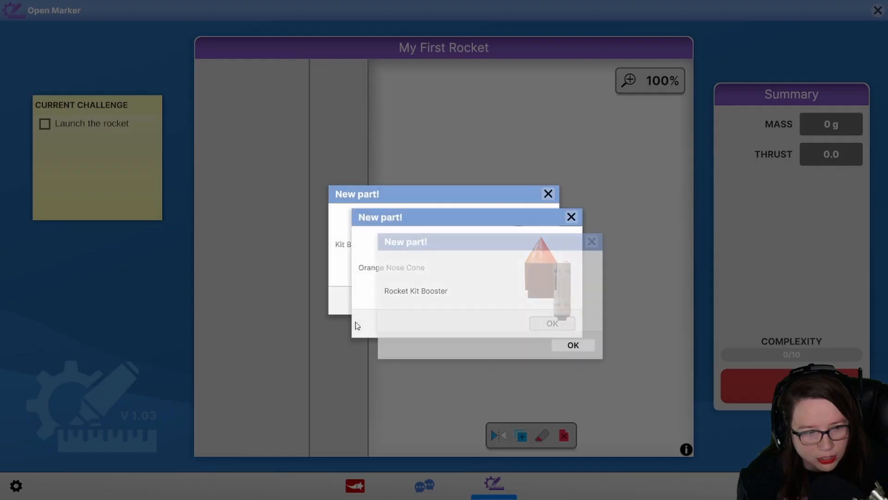
{"action": "left_click", "coordinate": [551, 323]}
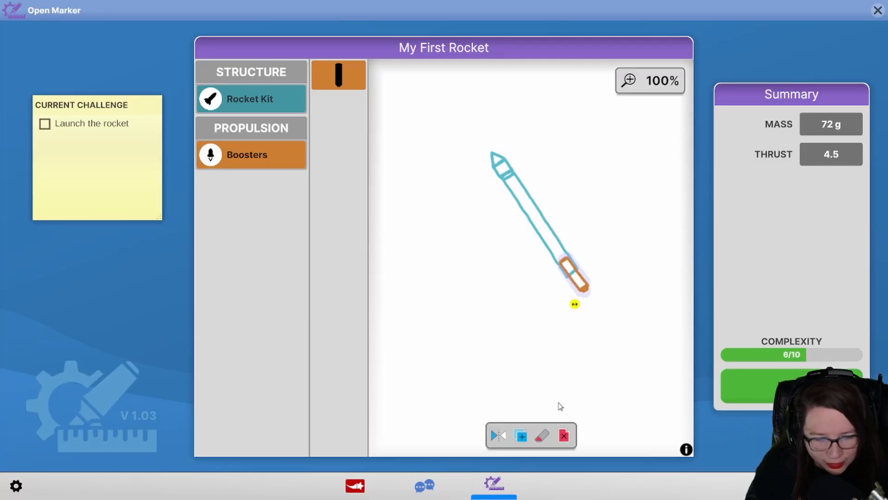
{"action": "left_click", "coordinate": [498, 435]}
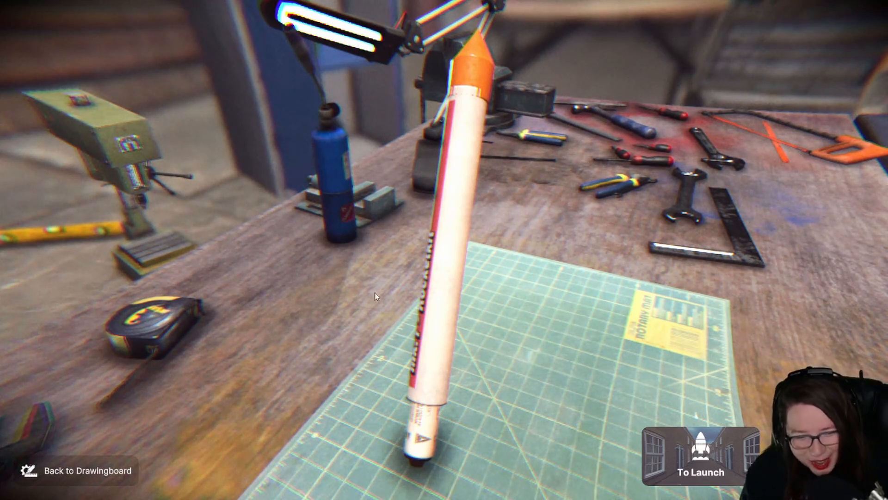
{"action": "mouse_move", "coordinate": [748, 218]}
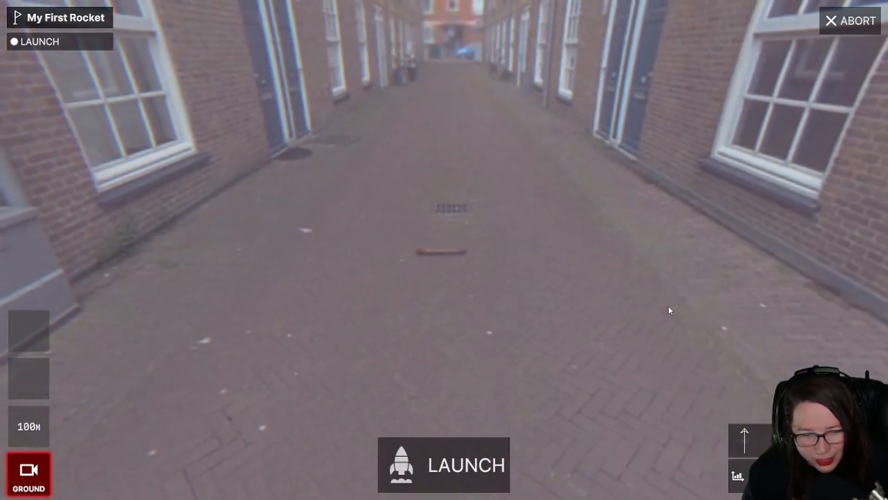
{"action": "mouse_move", "coordinate": [458, 384]}
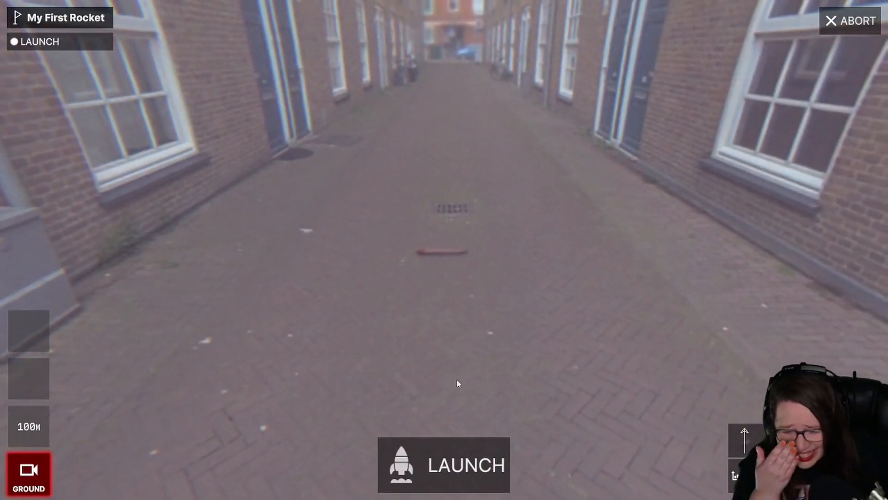
Launch My First Rocket in the alley and bring up its launch feedback
{"action": "left_click", "coordinate": [443, 463]}
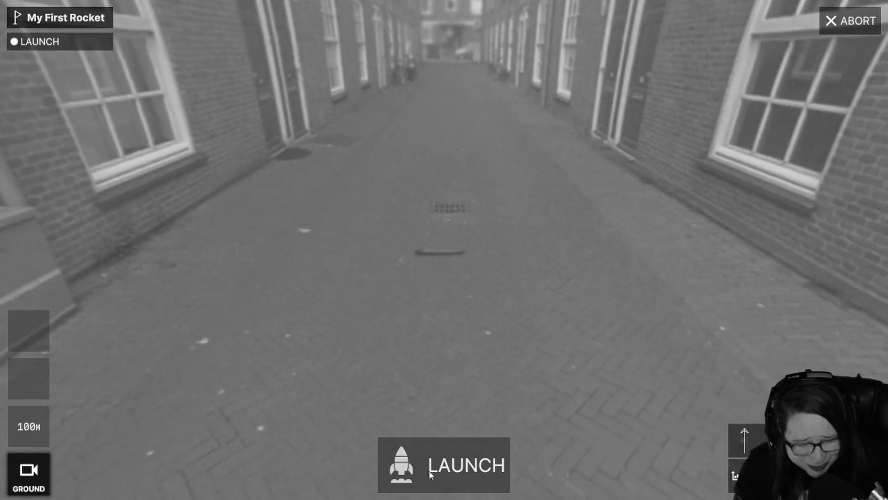
{"action": "left_click", "coordinate": [444, 464]}
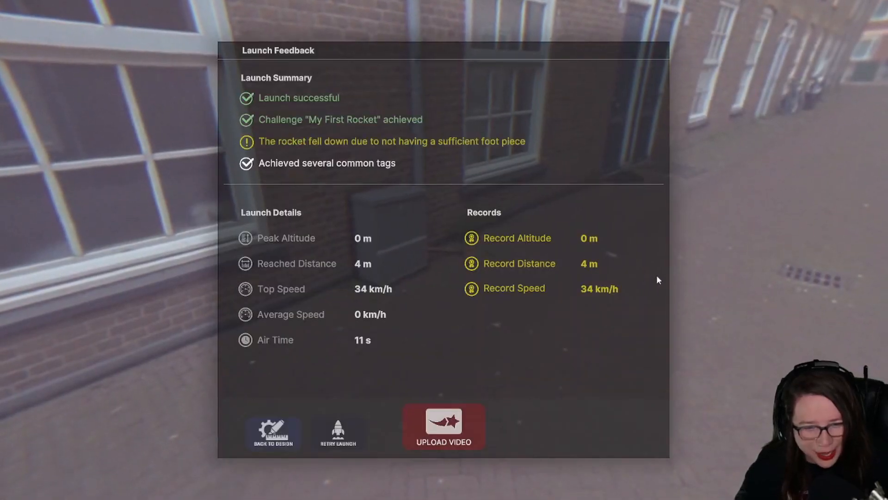
Upload the video titled 'You won't believe how far th...' with description 'I'm actually a fucking god at making rockets.'
{"action": "left_click", "coordinate": [443, 426]}
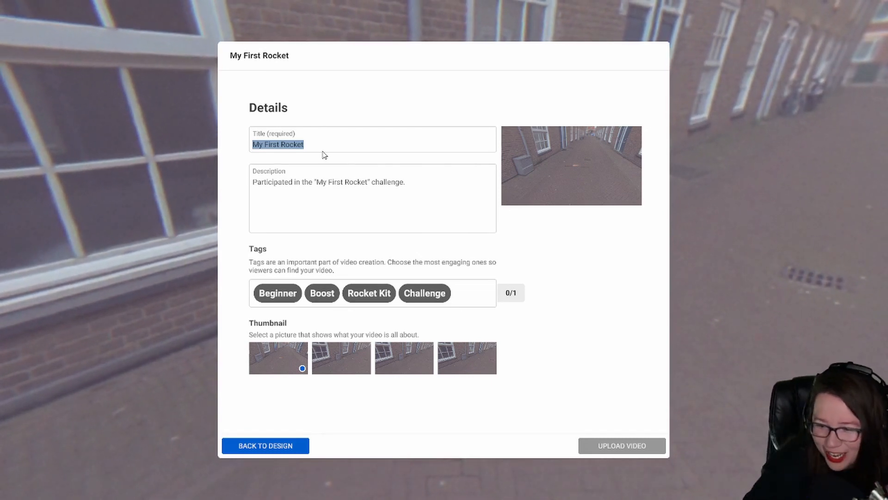
{"action": "type", "text": "You won"}
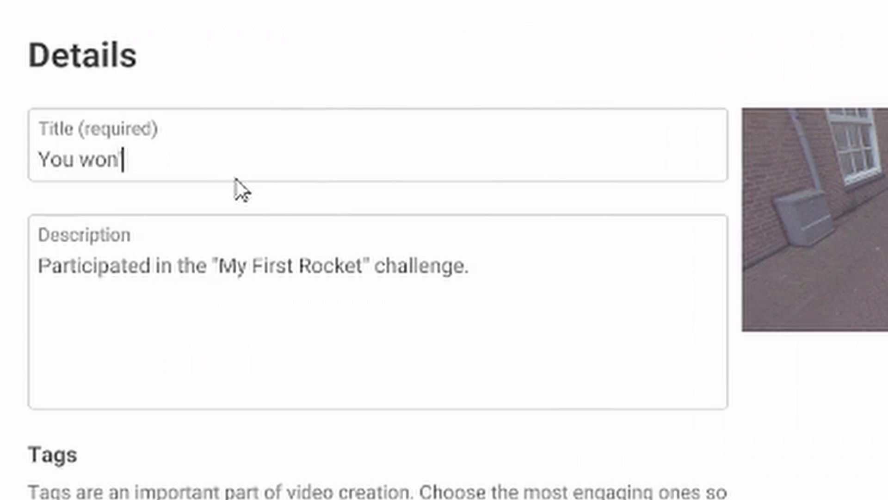
{"action": "type", "text": "'t believe how far this rocket goes"}
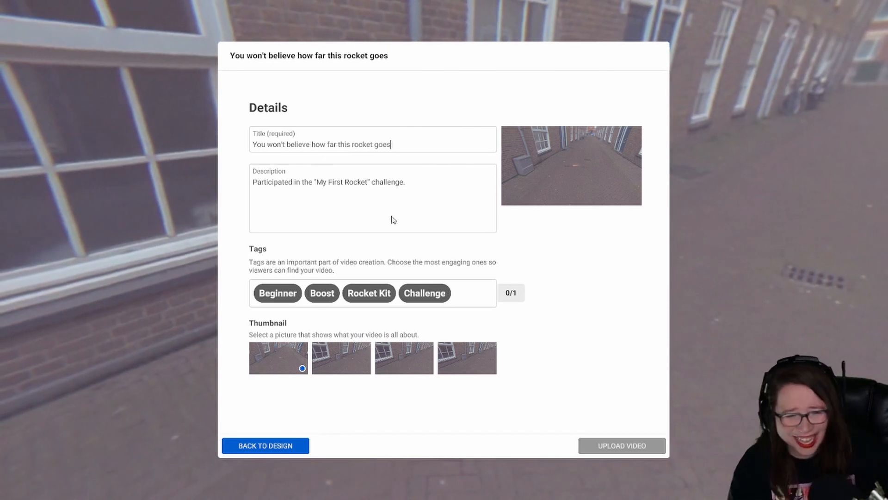
{"action": "type", "text": "I'm ac"}
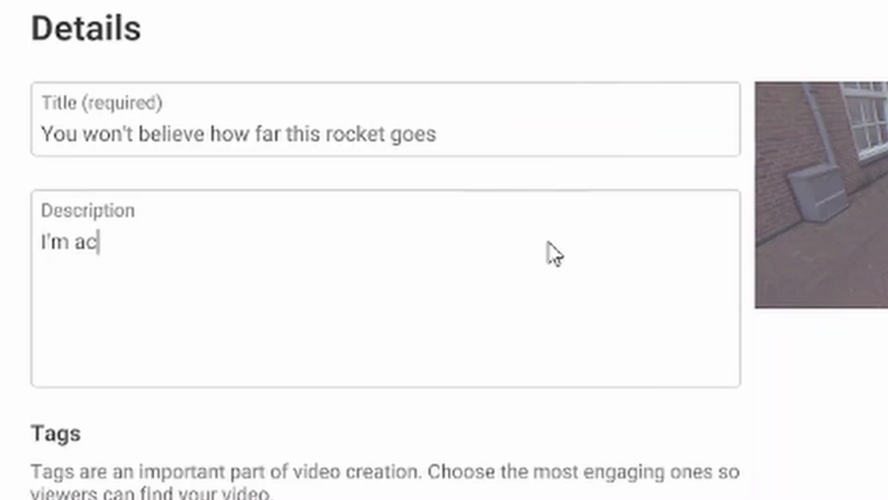
{"action": "type", "text": "tually a fucking god"}
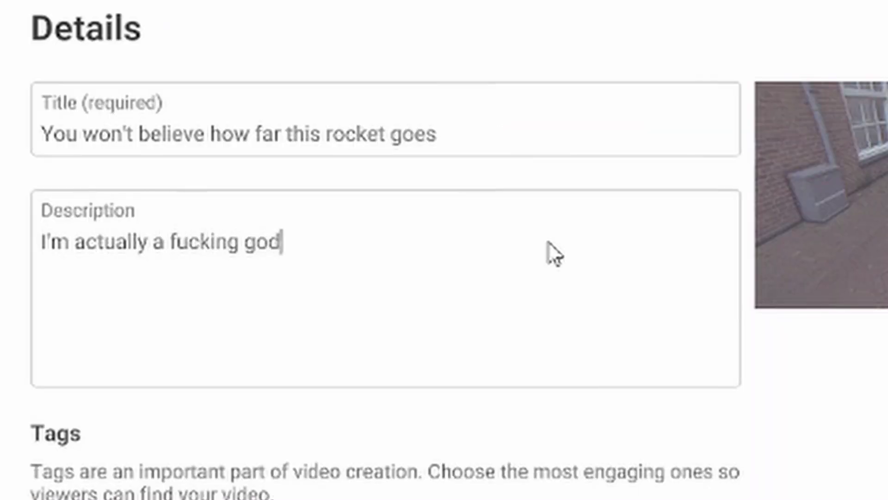
{"action": "type", "text": "at making rockets."}
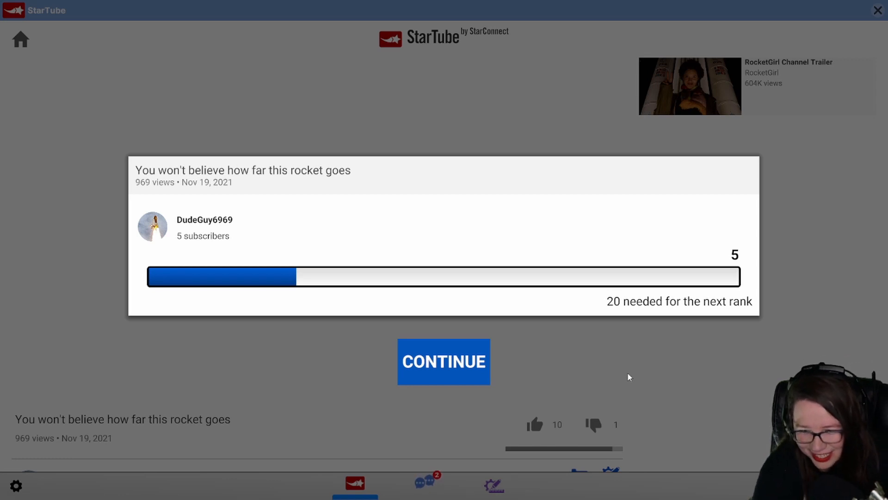
Close the subscriber progress summary and scroll down the video page
{"action": "left_click", "coordinate": [443, 362]}
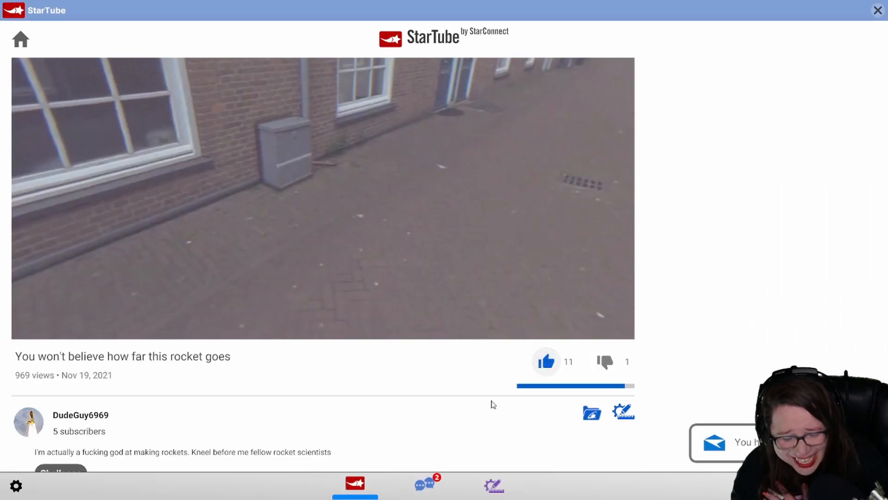
{"action": "scroll", "scroll_direction": "down", "scroll_amount": 3}
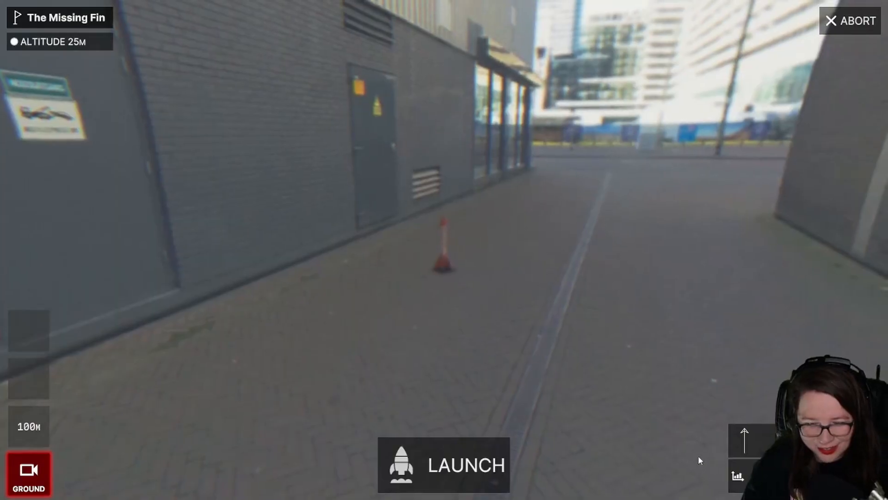
Launch the rocket at The Missing Fin site
{"action": "left_click", "coordinate": [443, 464]}
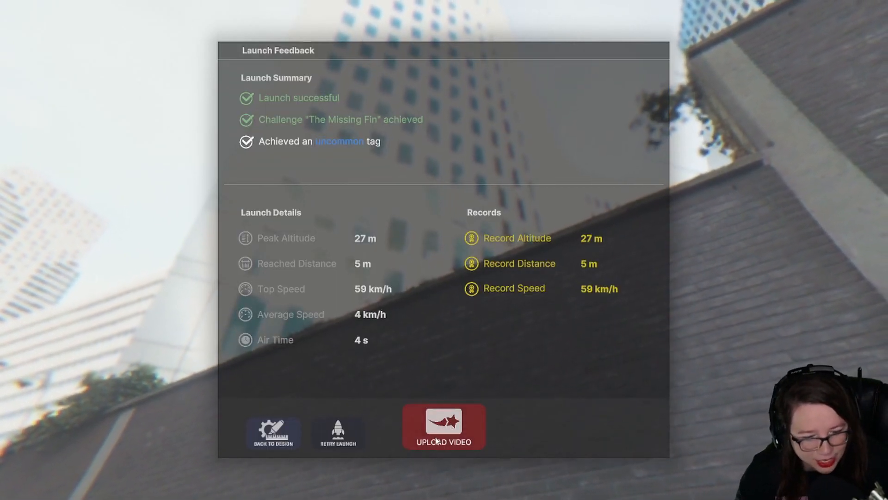
Upload The Missing Fin launch video titled 'Touching the hand of Jeff Bezos'
{"action": "left_click", "coordinate": [443, 426]}
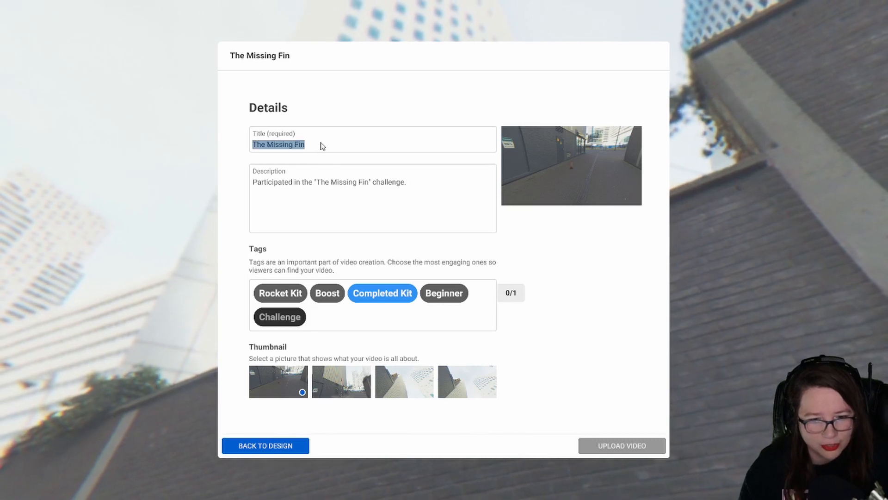
{"action": "type", "text": "Touching the hand of"}
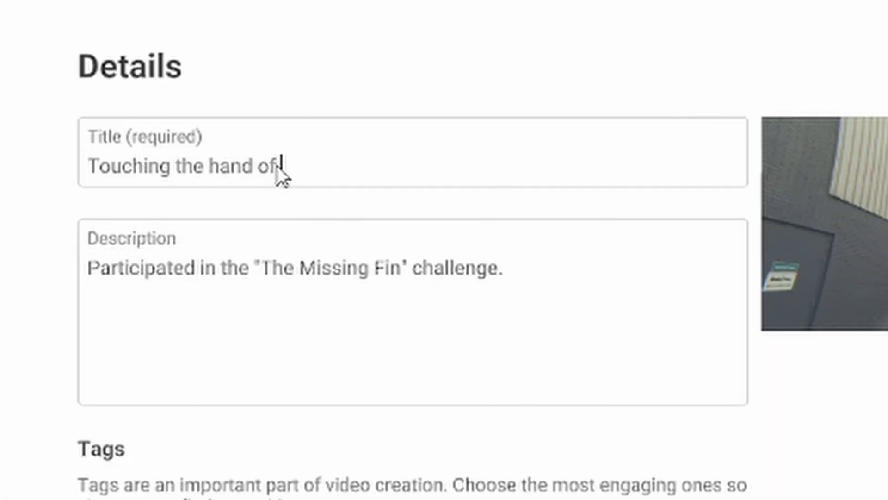
{"action": "type", "text": "Jeff Bezos"}
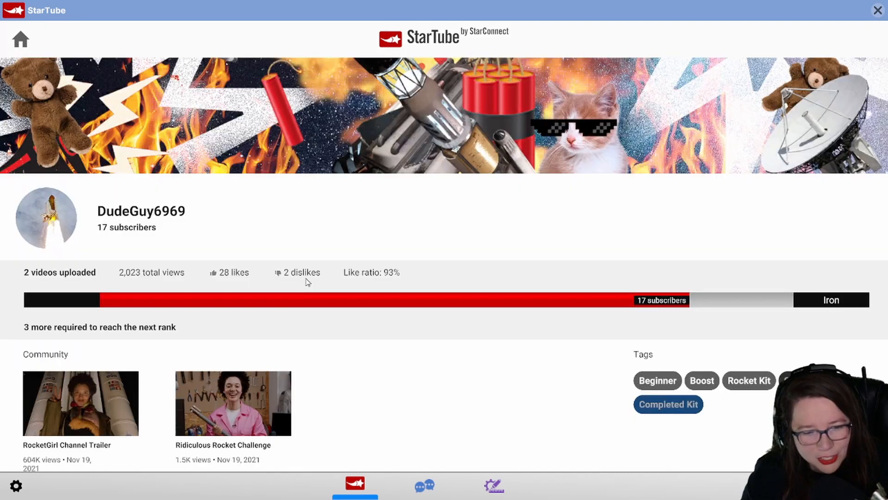
{"action": "scroll", "scroll_direction": "down", "scroll_amount": 3}
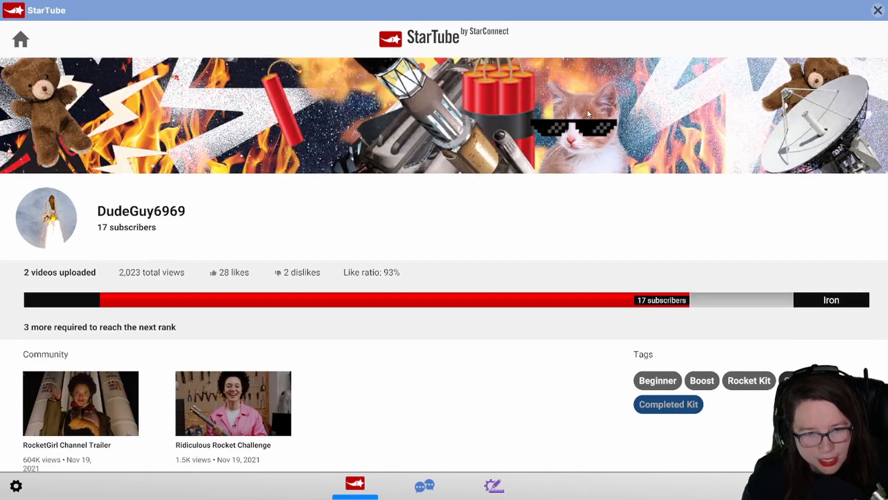
{"action": "mouse_move", "coordinate": [187, 221]}
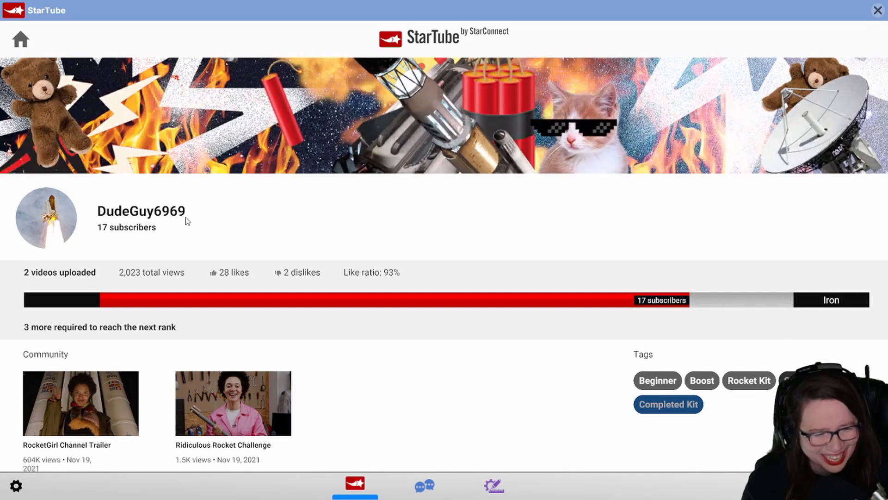
{"action": "mouse_move", "coordinate": [231, 225]}
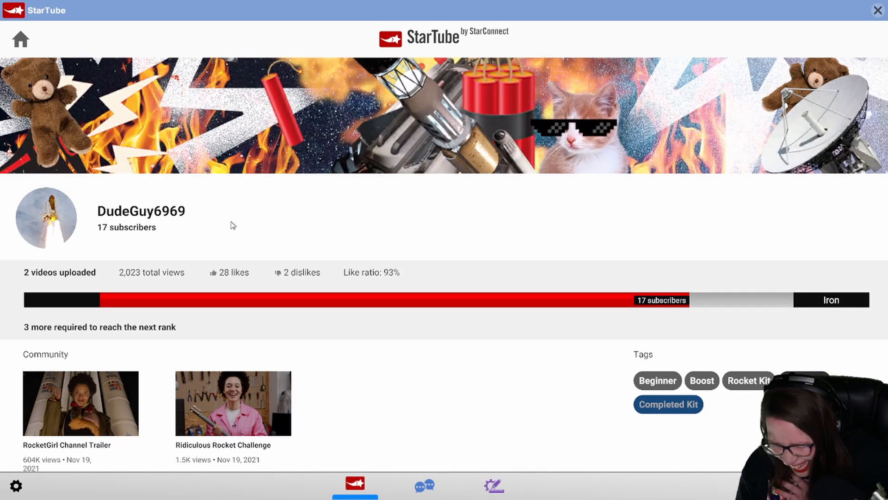
{"action": "mouse_move", "coordinate": [167, 221]}
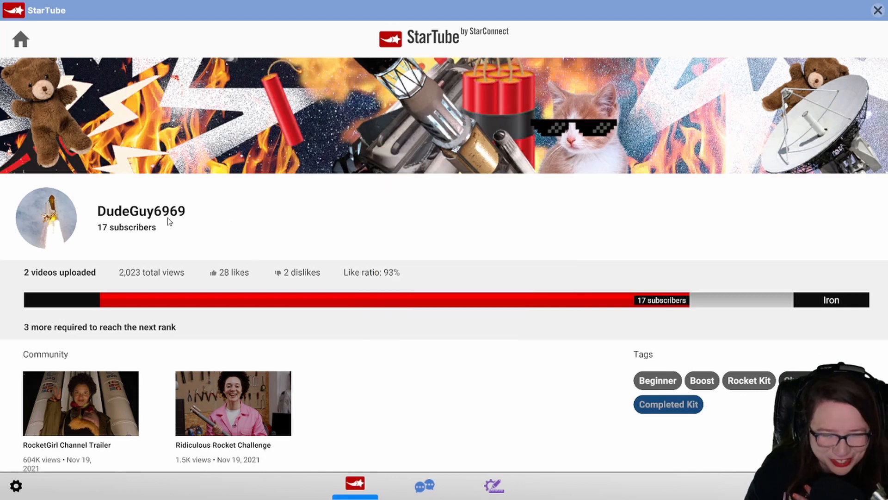
{"action": "mouse_move", "coordinate": [182, 220]}
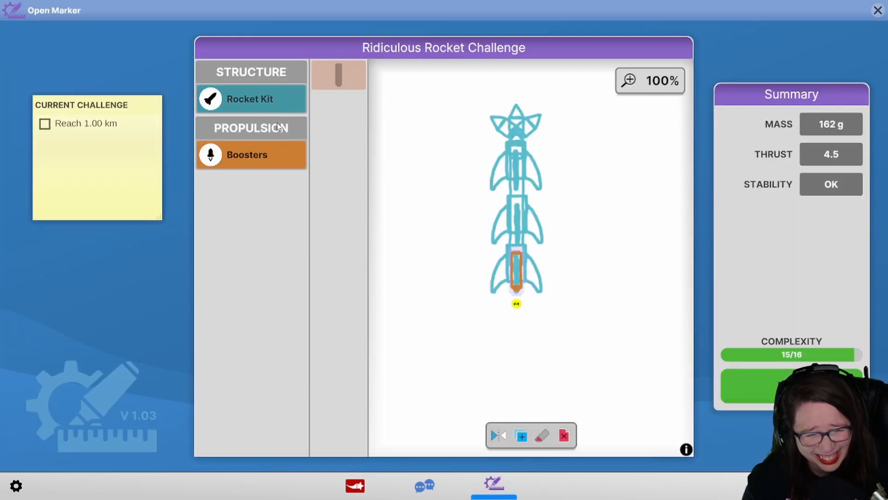
{"action": "mouse_move", "coordinate": [577, 364]}
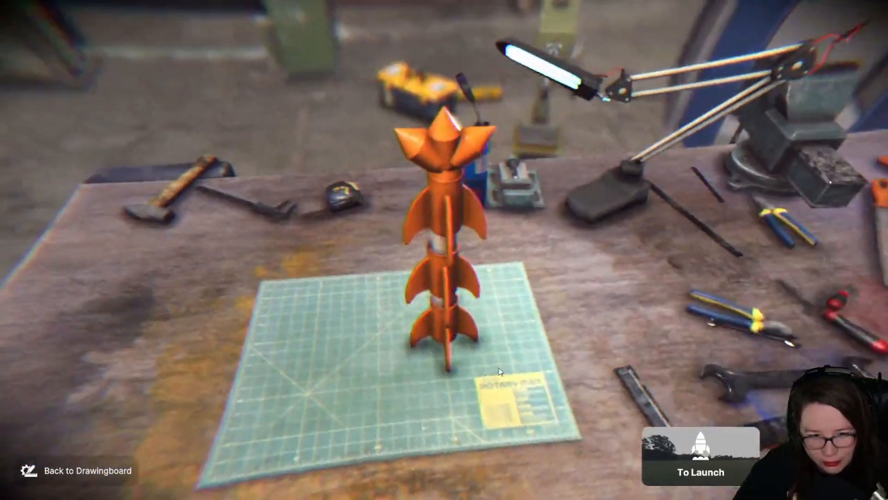
Take the Ridiculous Rocket Challenge rocket to the launch field and launch it
{"action": "left_click", "coordinate": [700, 457]}
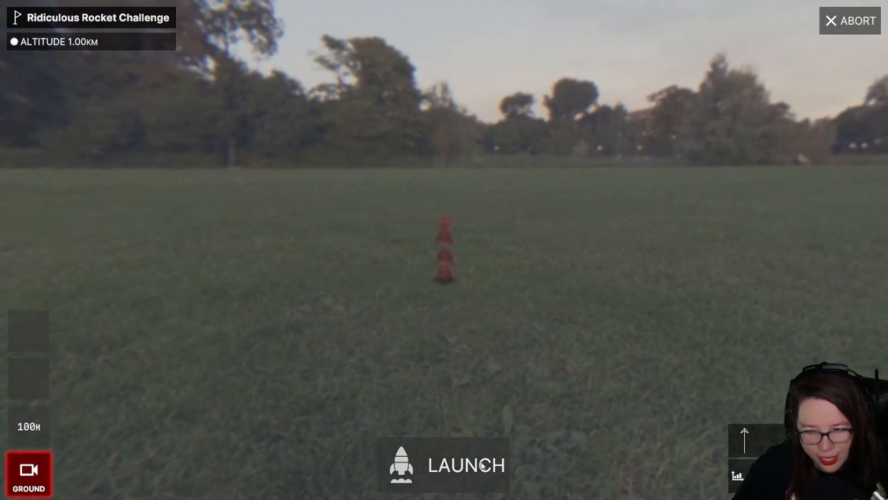
{"action": "left_click", "coordinate": [445, 464]}
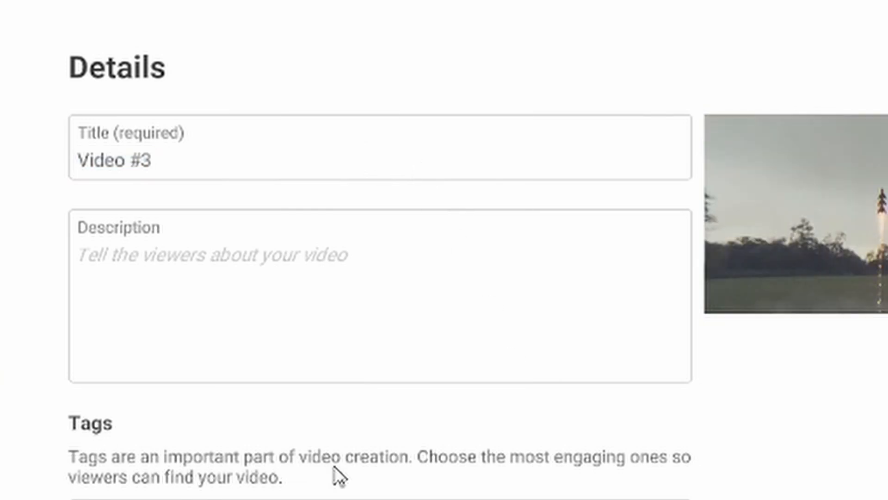
Title the launch video with the 'It's about the size of...' joke and publish it
{"action": "type", "text": "It's a"}
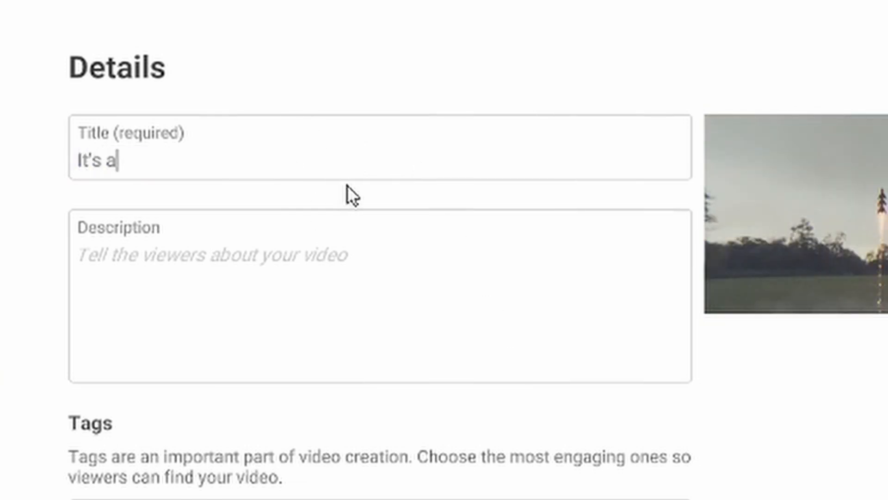
{"action": "type", "text": "bout the size of thr"}
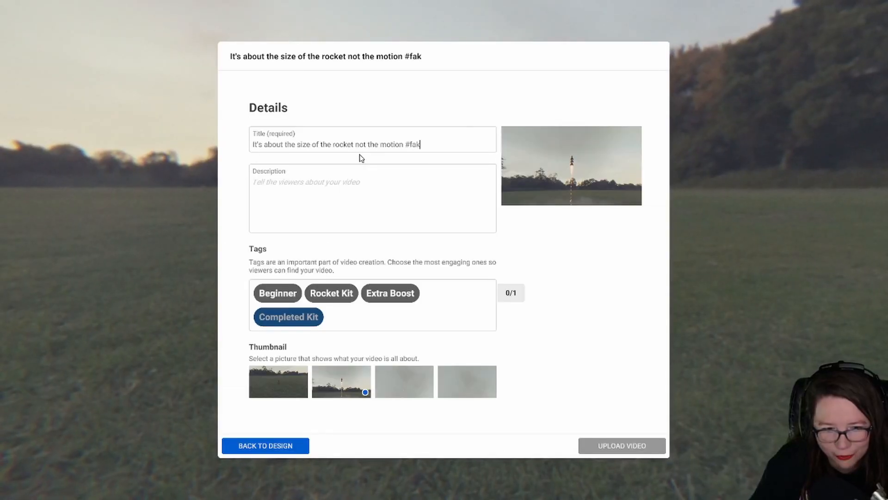
{"action": "type", "text": "enews"}
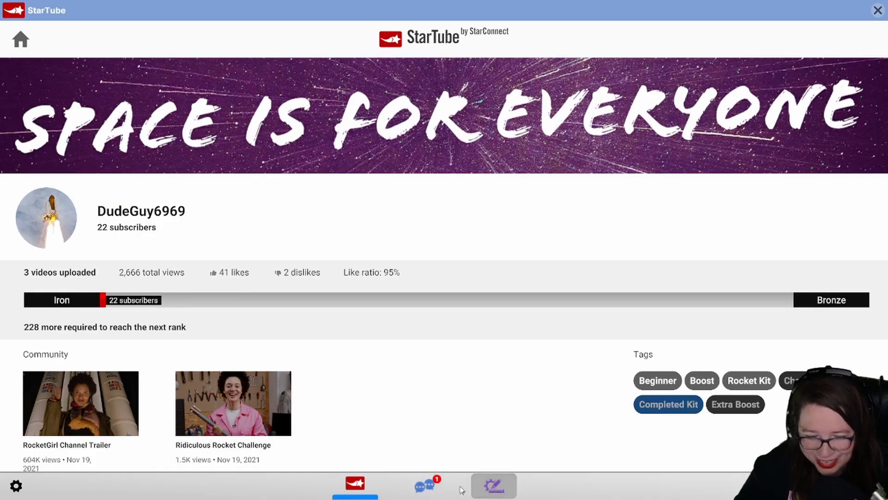
Read Salma's Ridiculous Rocket Challenge chat and SidPhillips' Teddybear request in Messages
{"action": "left_click", "coordinate": [422, 486]}
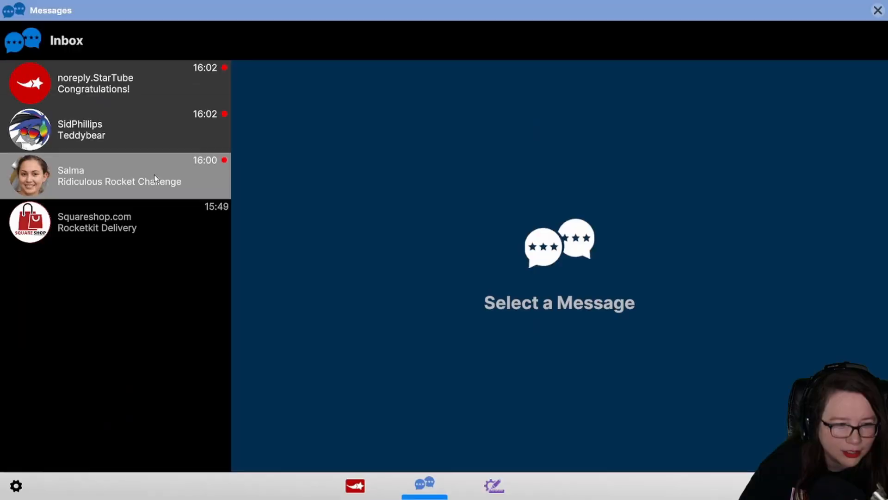
{"action": "left_click", "coordinate": [113, 176]}
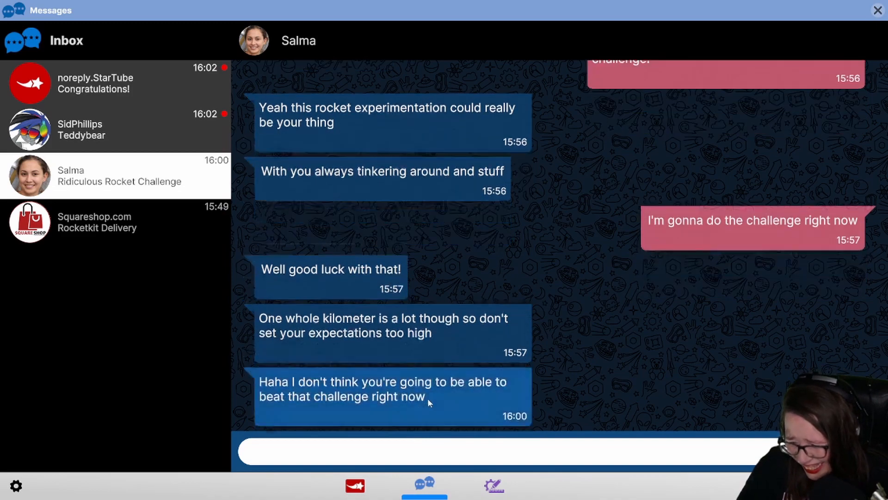
{"action": "left_click", "coordinate": [113, 130]}
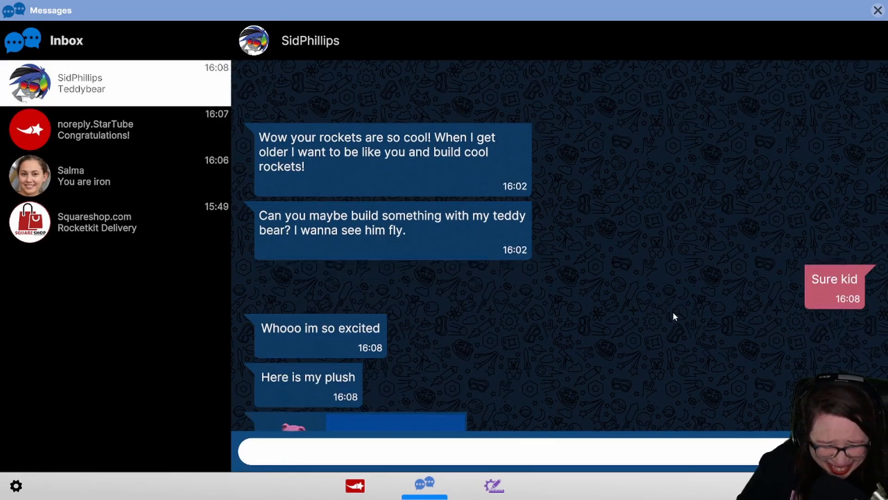
{"action": "scroll", "scroll_direction": "down", "scroll_amount": 3}
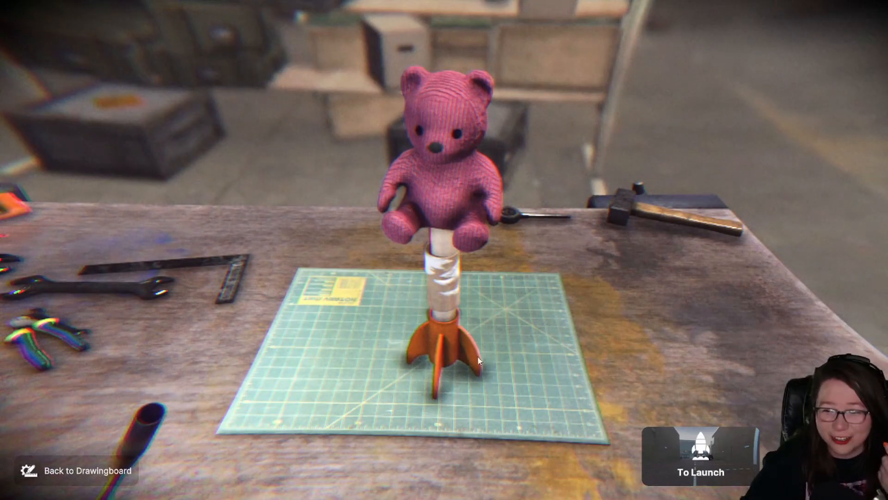
{"action": "mouse_move", "coordinate": [475, 279]}
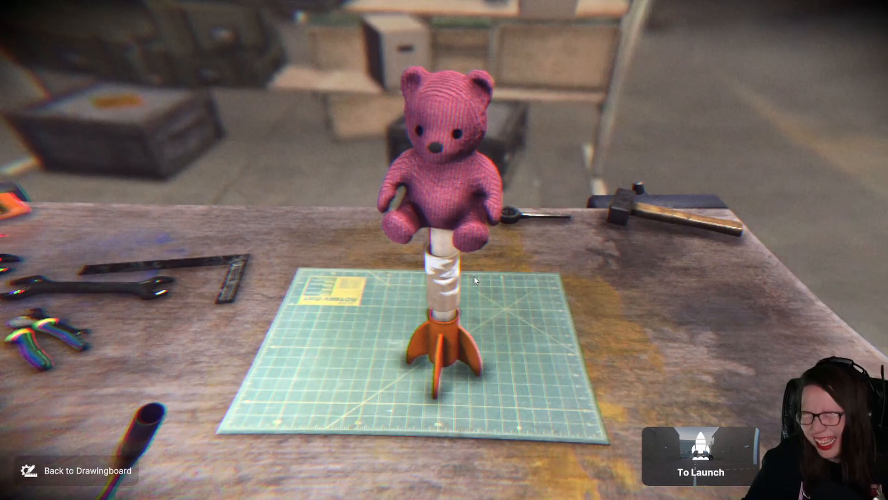
Launch the teddy bear rocket and title its video 'Bears are stealing our views and I'm taking action'
{"action": "left_click", "coordinate": [701, 472]}
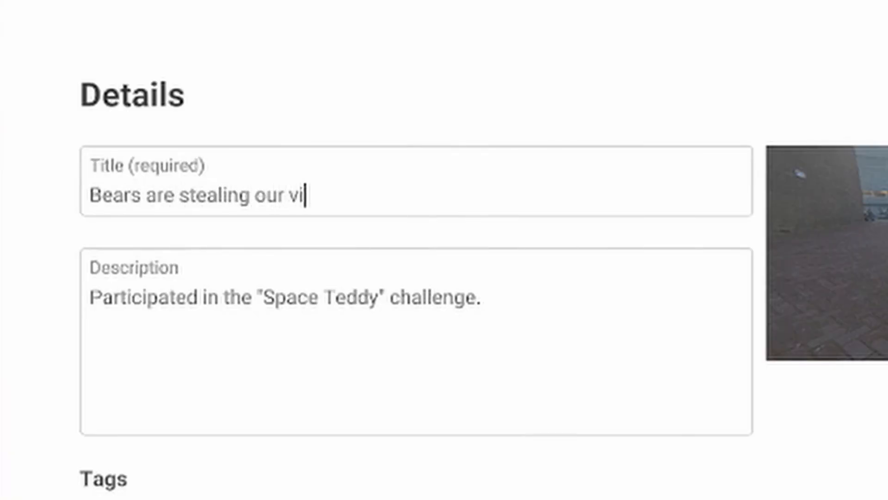
{"action": "type", "text": "ews and I'm taking"}
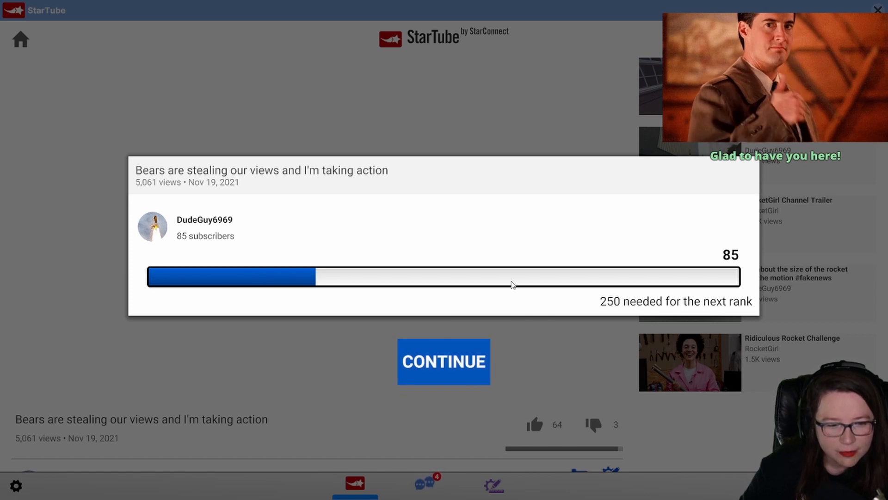
{"action": "mouse_move", "coordinate": [468, 195]}
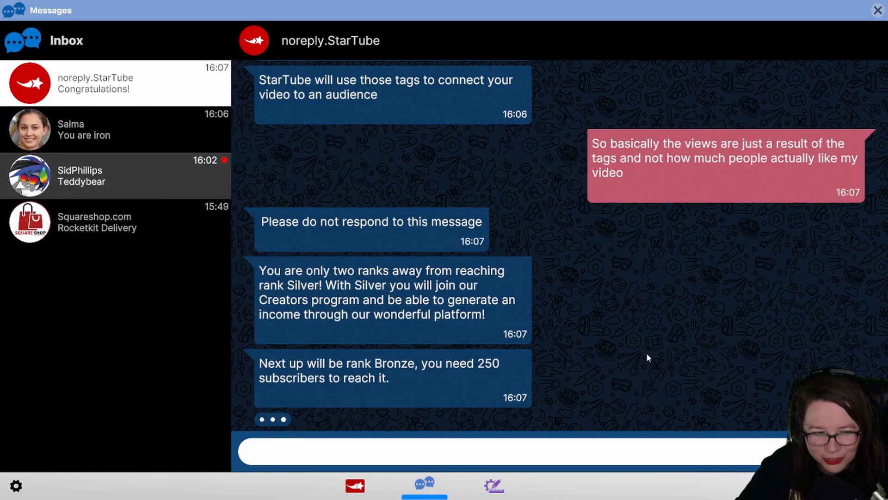
Read the noreply.StarTube ranking explanation, then RocketGirl's Cool Video thread
{"action": "scroll", "scroll_direction": "down", "scroll_amount": 3}
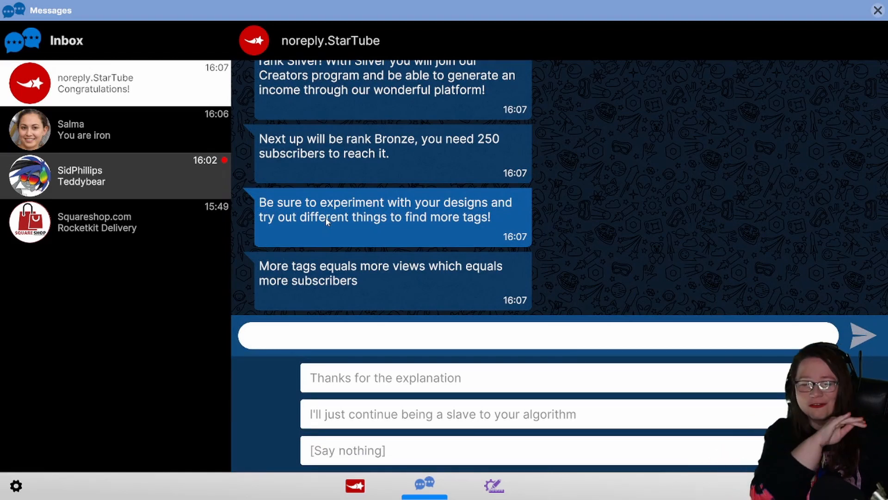
{"action": "scroll", "scroll_direction": "up", "scroll_amount": 3}
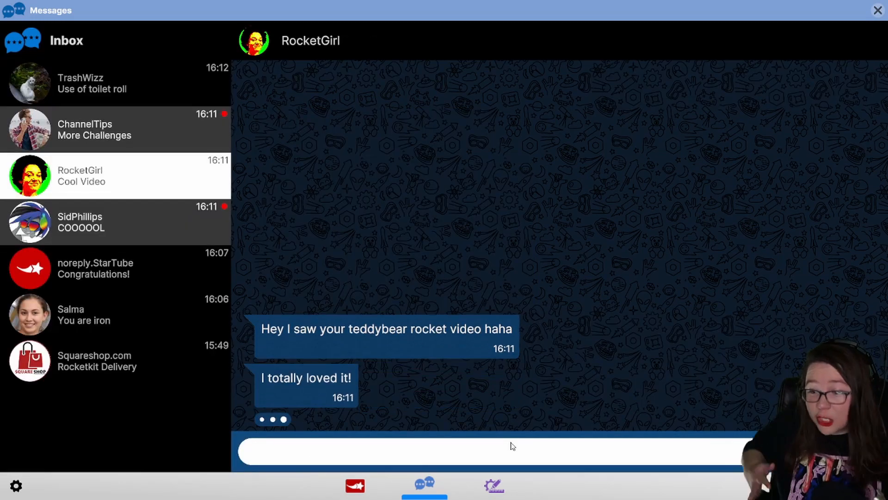
{"action": "left_click", "coordinate": [510, 450]}
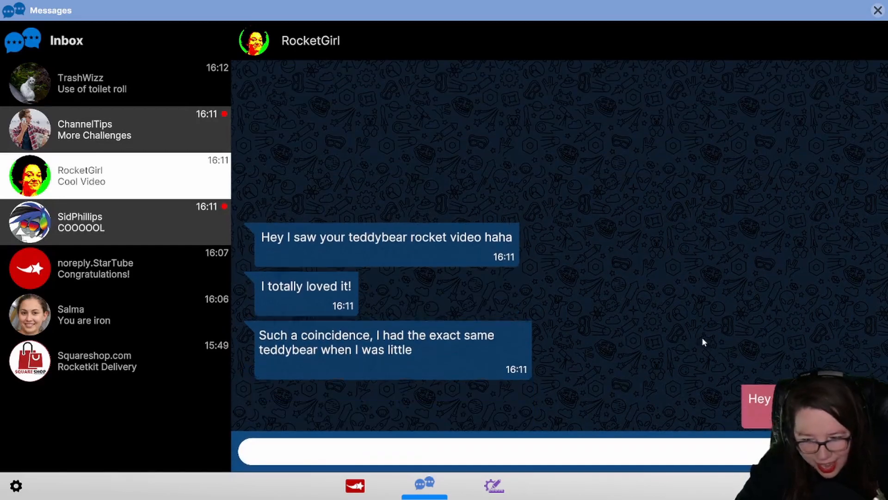
Switch to the design workspace and set Space Baby as the current challenge
{"action": "left_click", "coordinate": [493, 486]}
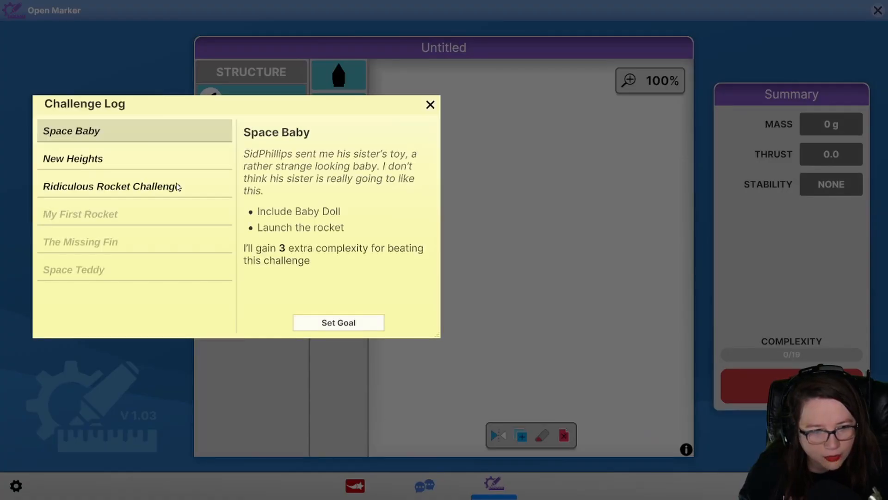
{"action": "left_click", "coordinate": [338, 322]}
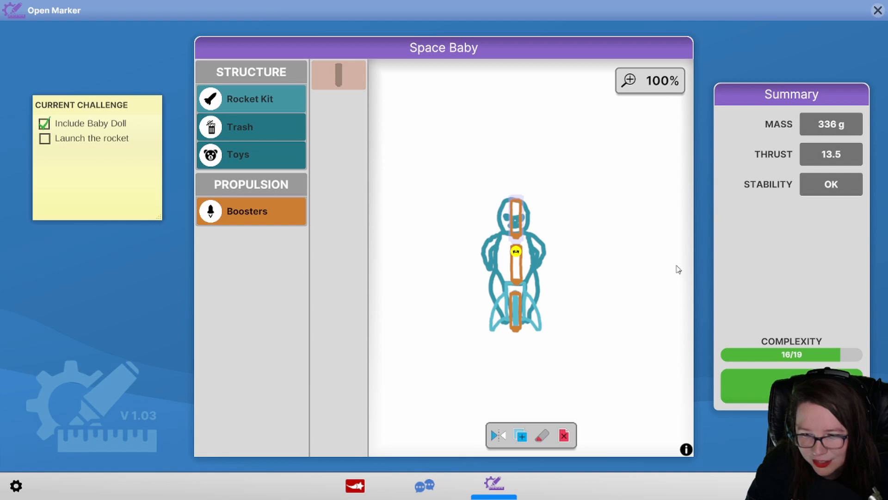
{"action": "mouse_move", "coordinate": [675, 265]}
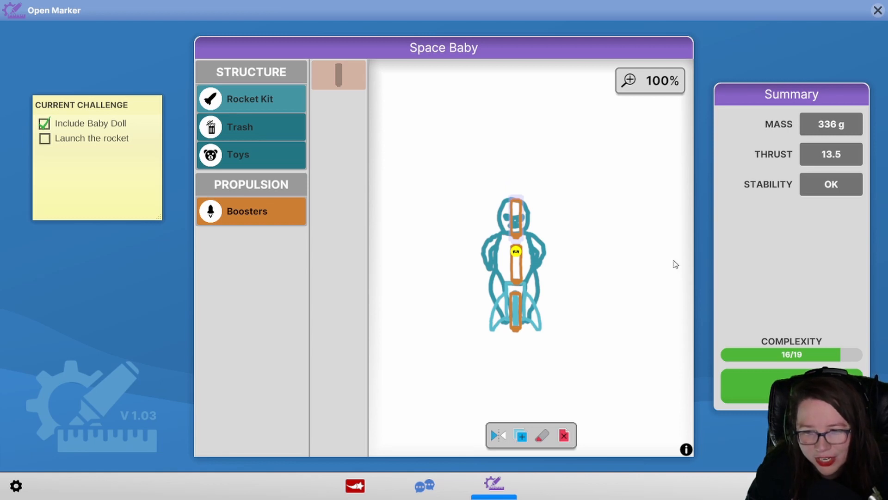
{"action": "mouse_move", "coordinate": [671, 277]}
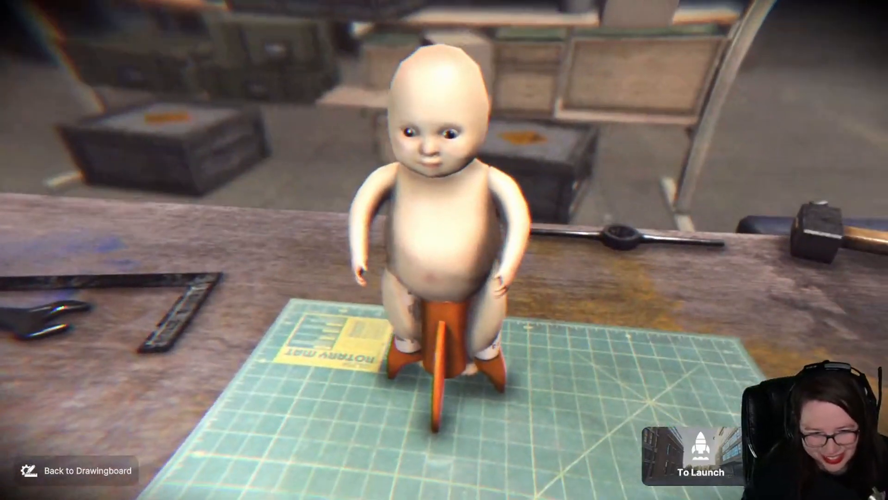
Launch the baby doll rocket and describe its Space Baby video 'Free at 31'
{"action": "left_click", "coordinate": [697, 473]}
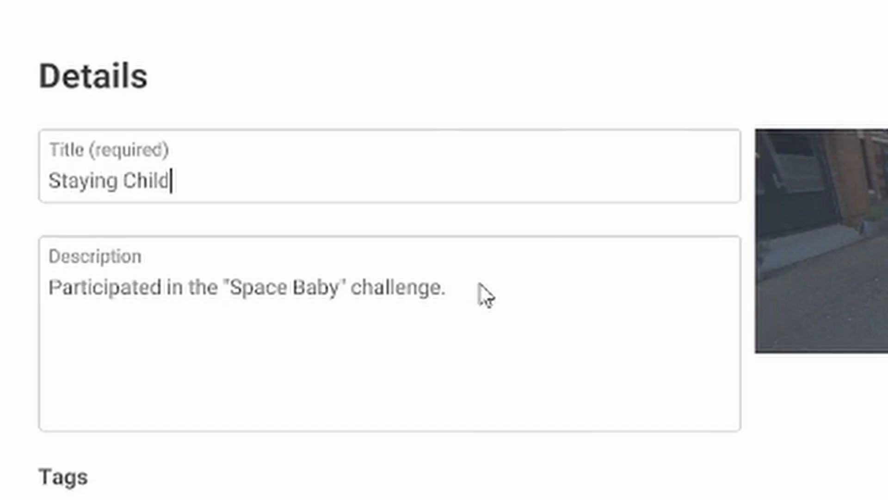
{"action": "type", "text": "Free at 31"}
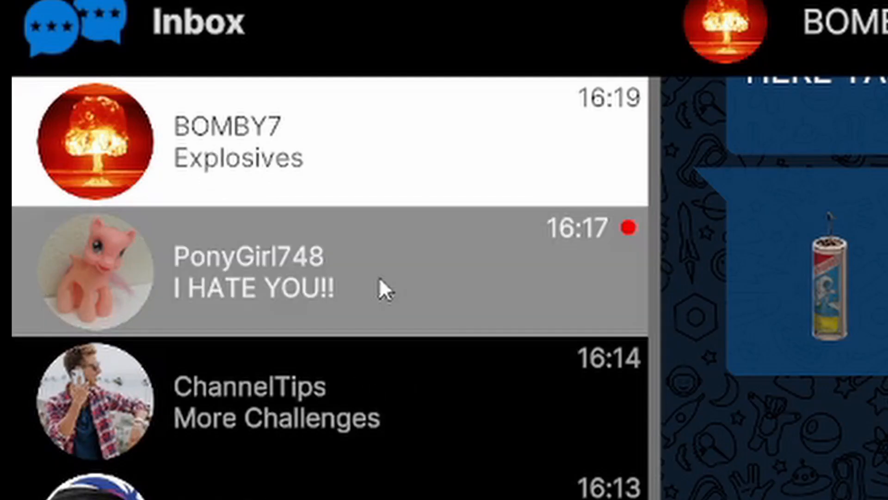
{"action": "left_click", "coordinate": [323, 272]}
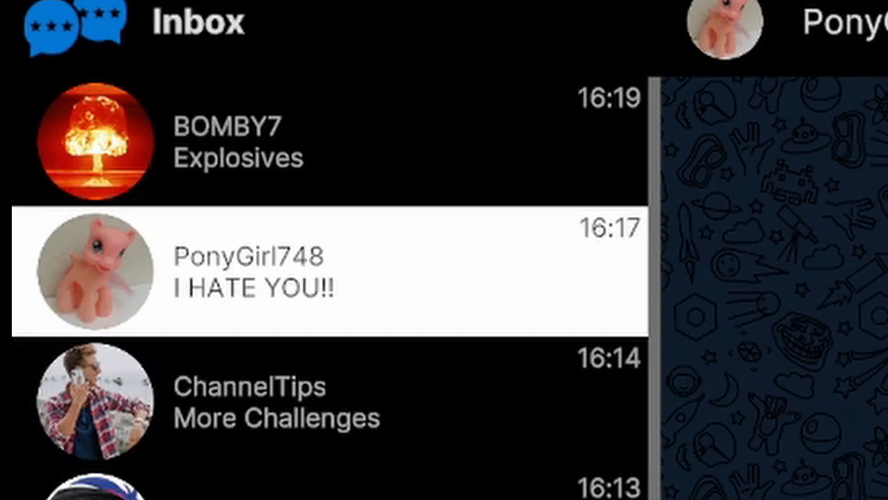
{"action": "left_click", "coordinate": [318, 272]}
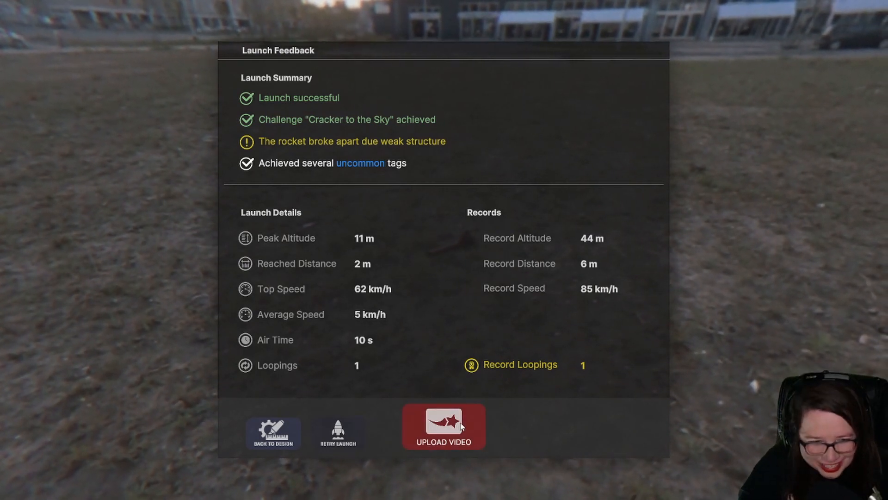
Upload the Cracker to the Sky video titled 'Blowing up more than your girls dms'
{"action": "left_click", "coordinate": [443, 426]}
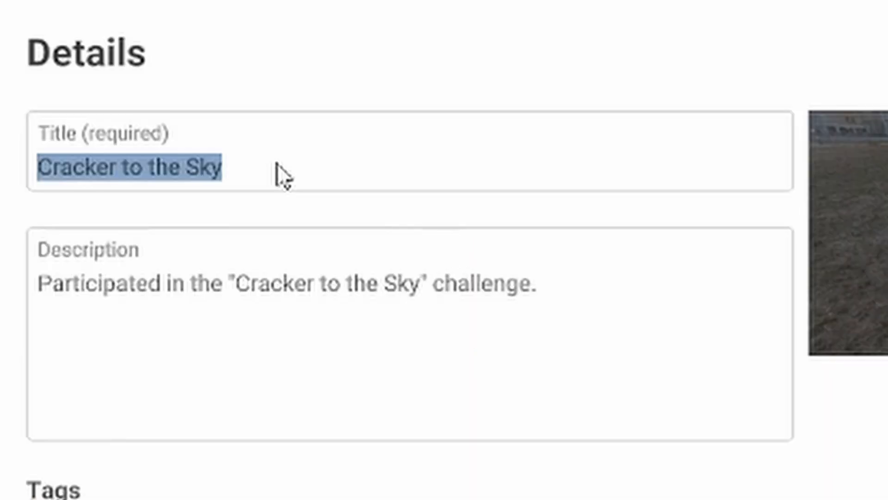
{"action": "type", "text": "Blowing up m"}
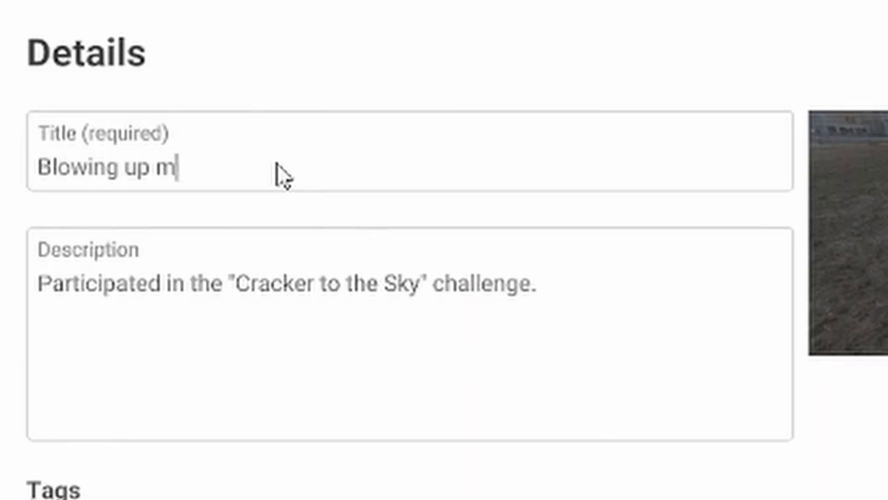
{"action": "type", "text": "ore than your girls"}
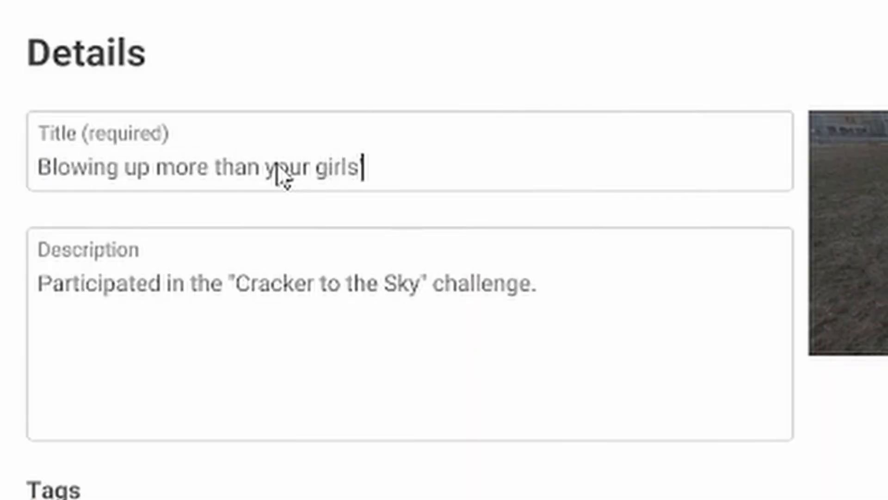
{"action": "type", "text": "dms"}
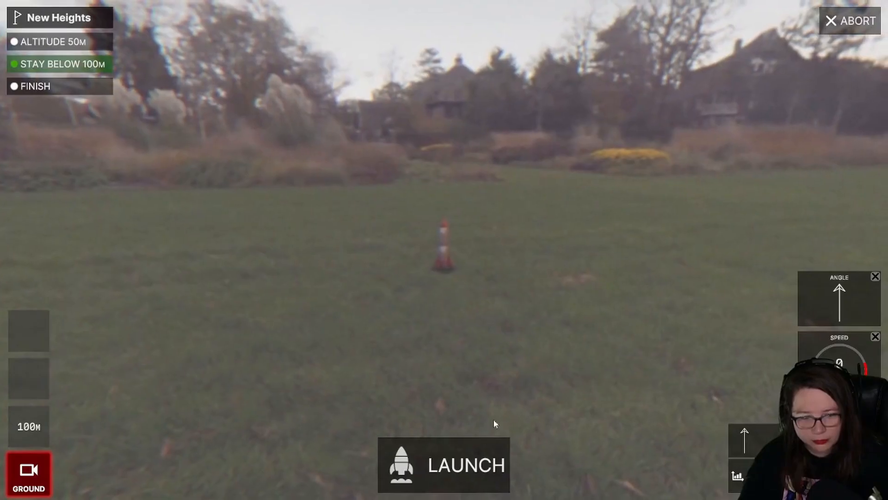
Fly the New Heights rocket to 118 m and upload it with description 'Finally the sequel is out'
{"action": "left_click", "coordinate": [444, 464]}
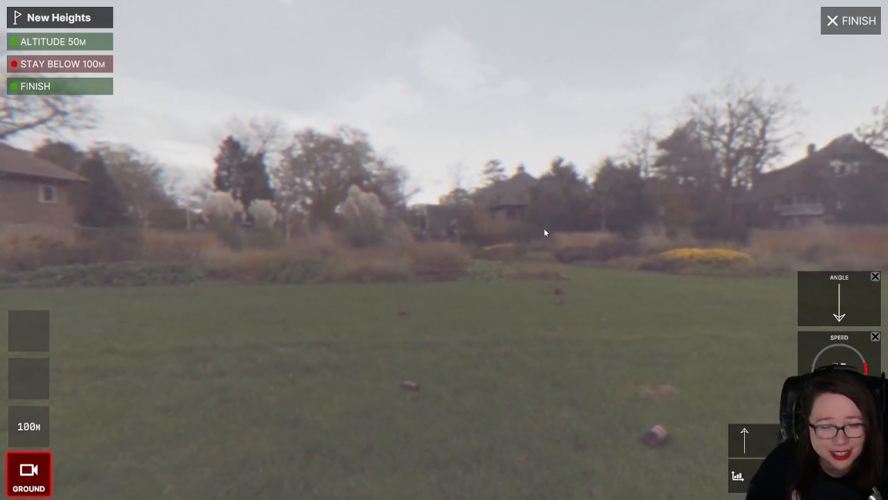
{"action": "left_click", "coordinate": [851, 21]}
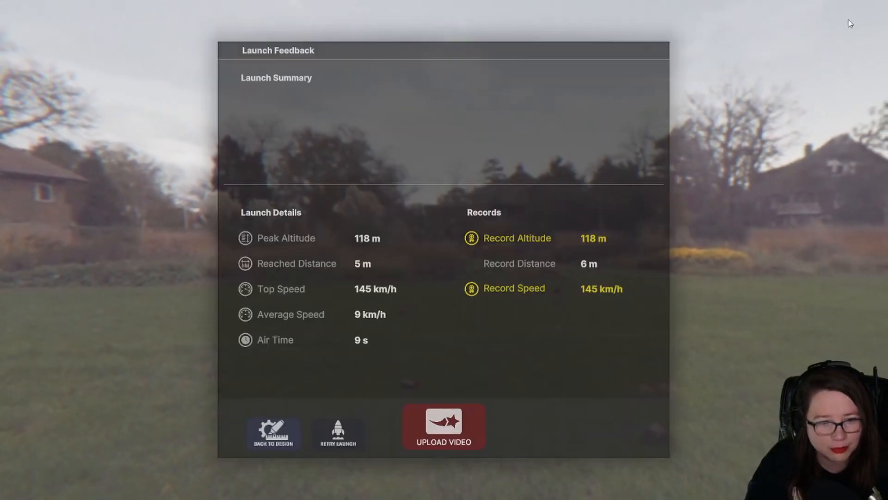
{"action": "left_click", "coordinate": [443, 425]}
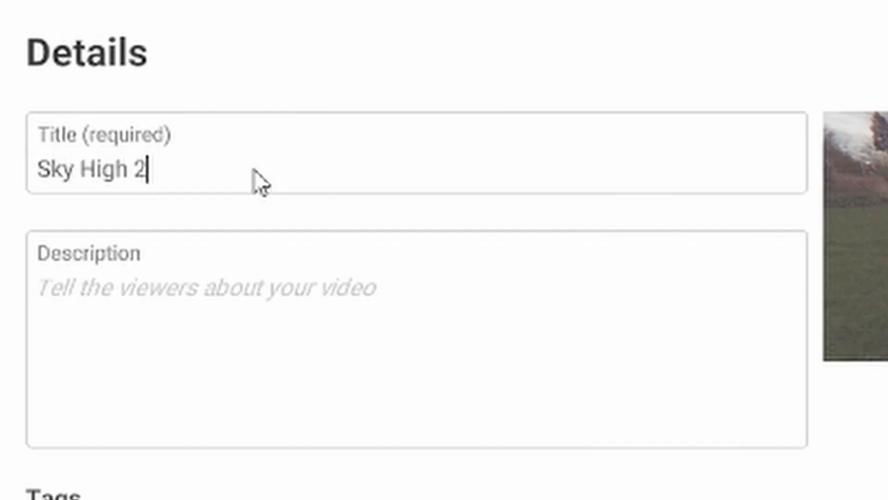
{"action": "type", "text": "Finally the"}
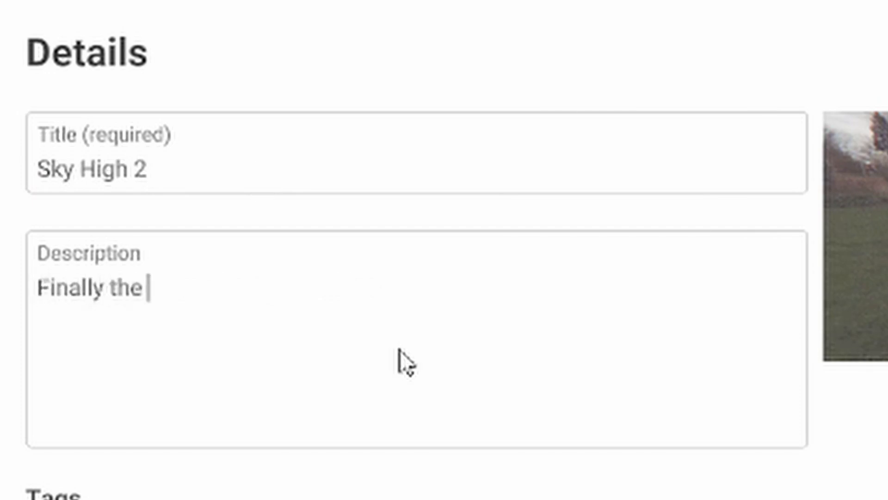
{"action": "type", "text": "sequel is out"}
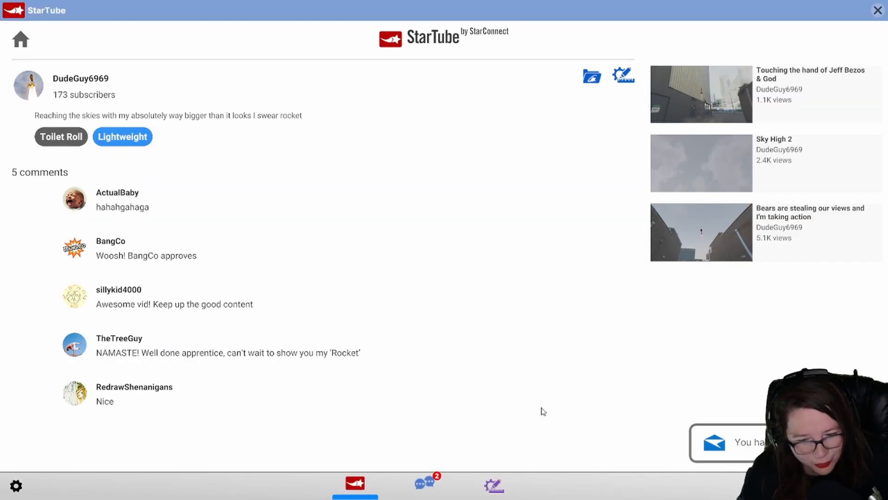
{"action": "left_click", "coordinate": [425, 484]}
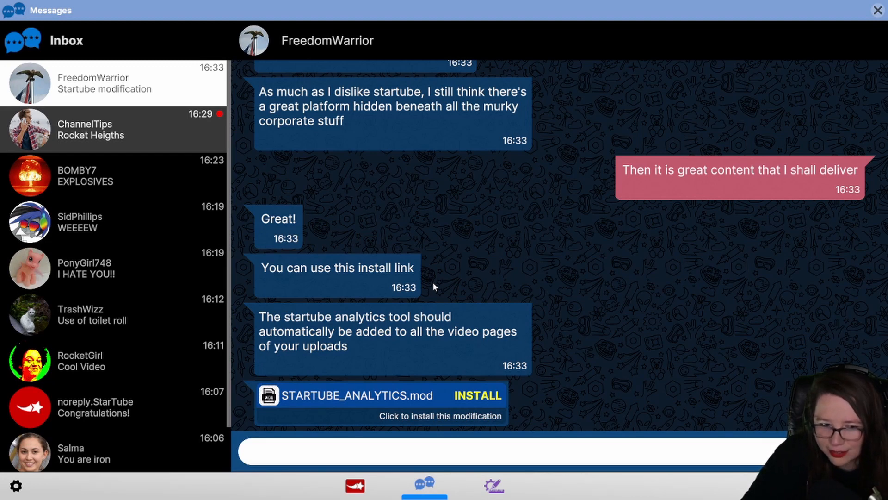
Read FreedomWarrior's 'Startube modification' chat offering the analytics mod install link
{"action": "left_click", "coordinate": [477, 395]}
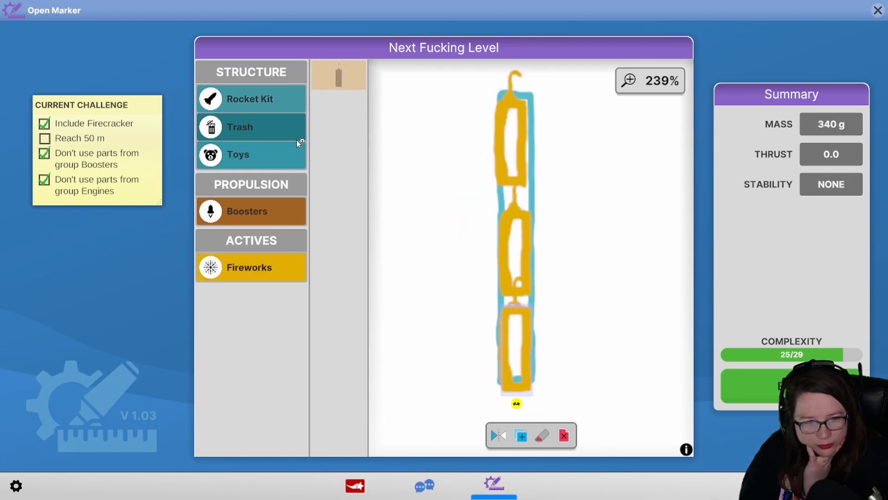
Build the three-firecracker drawing into a 3D rocket and take it to the launch site
{"action": "left_click", "coordinate": [249, 99]}
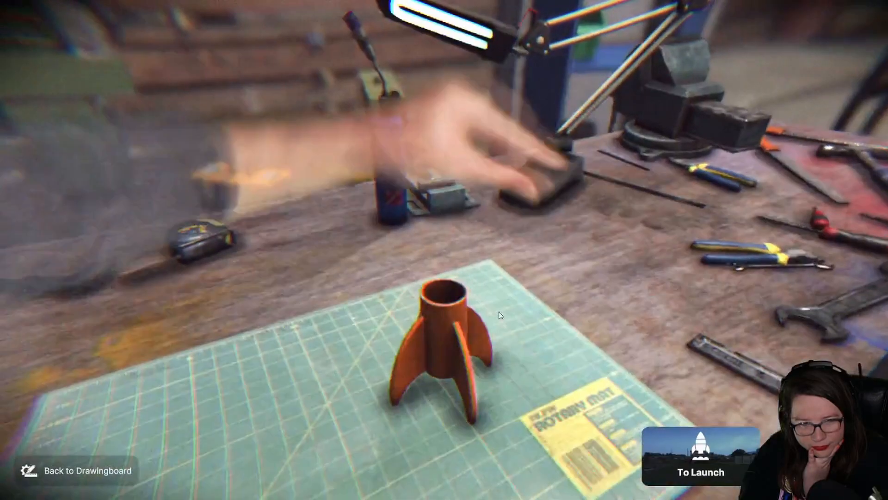
{"action": "left_click", "coordinate": [700, 472]}
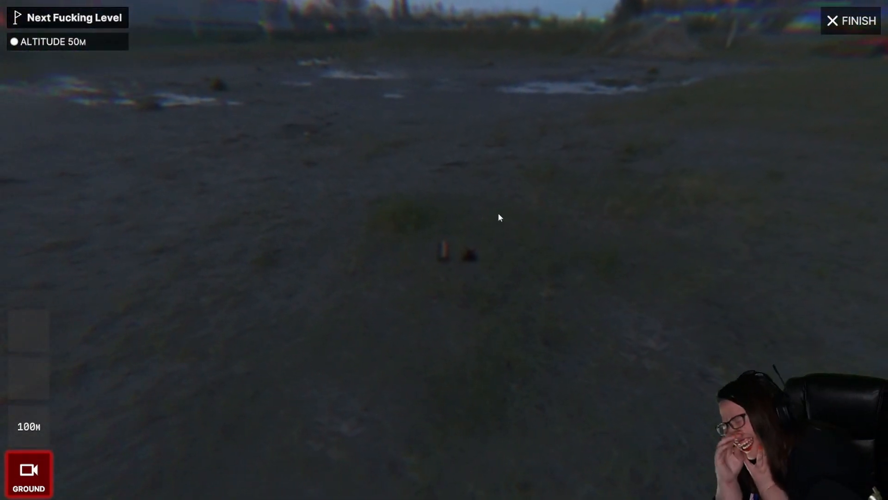
Finish the grounded firecracker launch to reach the results and upload form
{"action": "left_click", "coordinate": [857, 22]}
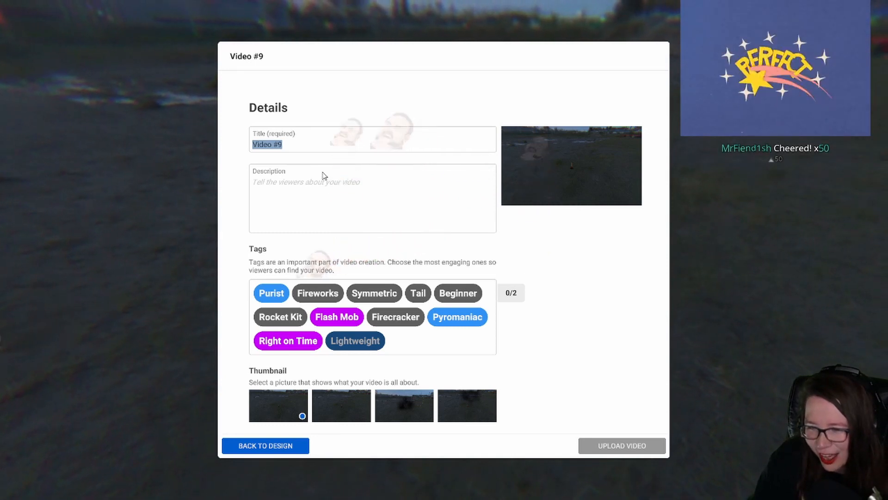
Title the video 'I SHOWED THE GROUND WHO IS BOSS', add the sky description, and upload it
{"action": "type", "text": "I SHOWE"}
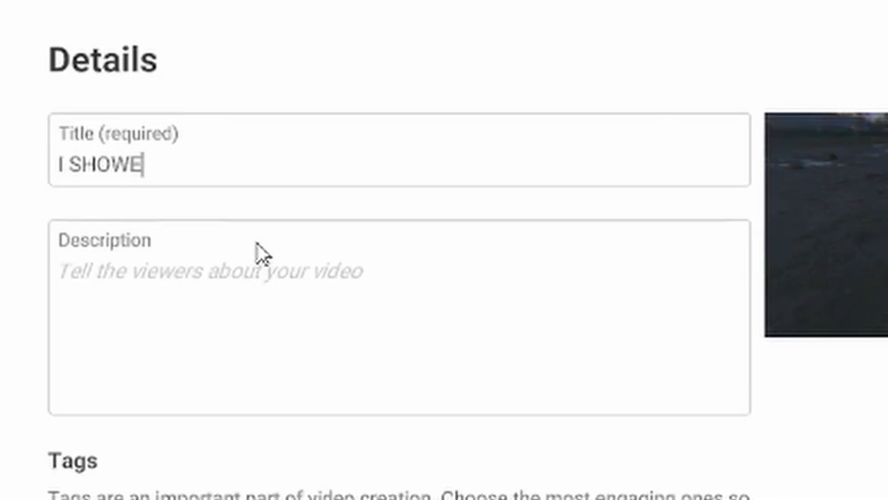
{"action": "type", "text": "D THE GR"}
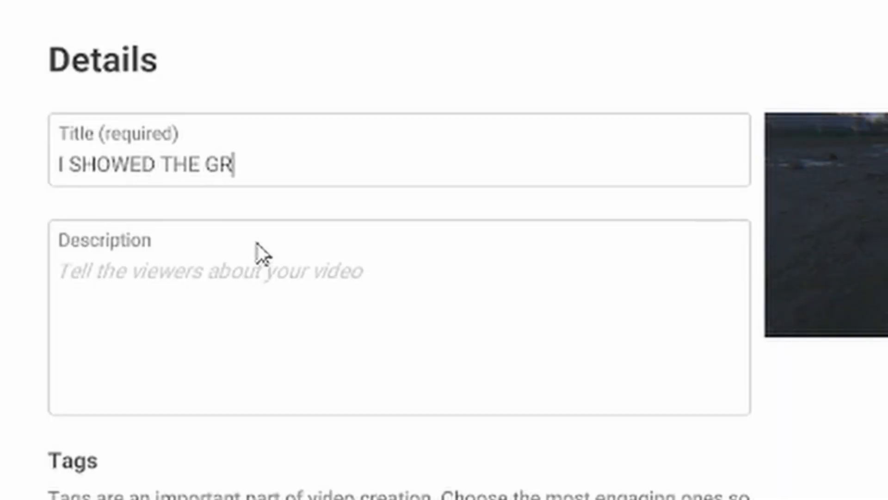
{"action": "type", "text": "OUND WHO IS BOSS"}
{"action": "left_click", "coordinate": [399, 317]}
{"action": "type", "text": "To"}
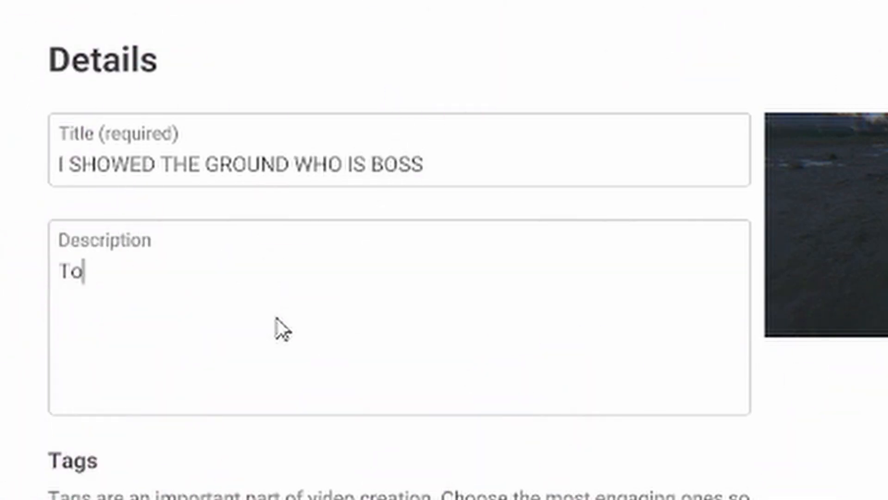
{"action": "type", "text": "ld the opposite ks"}
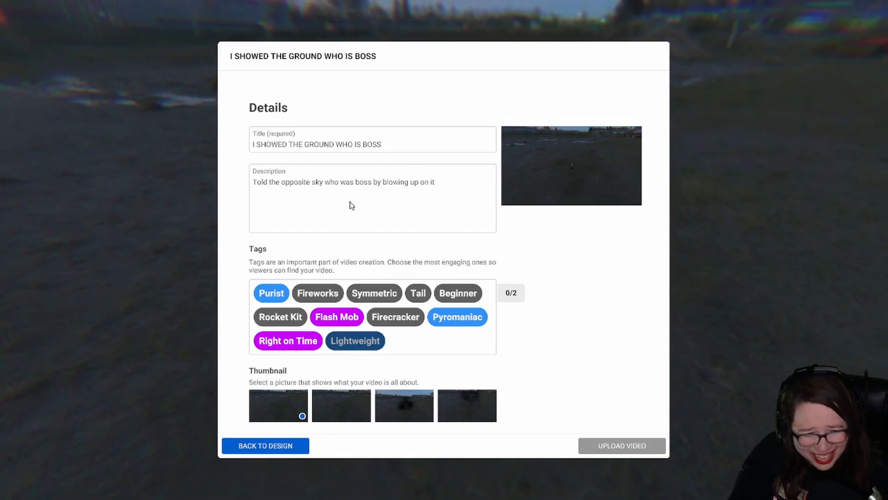
{"action": "left_click", "coordinate": [621, 446]}
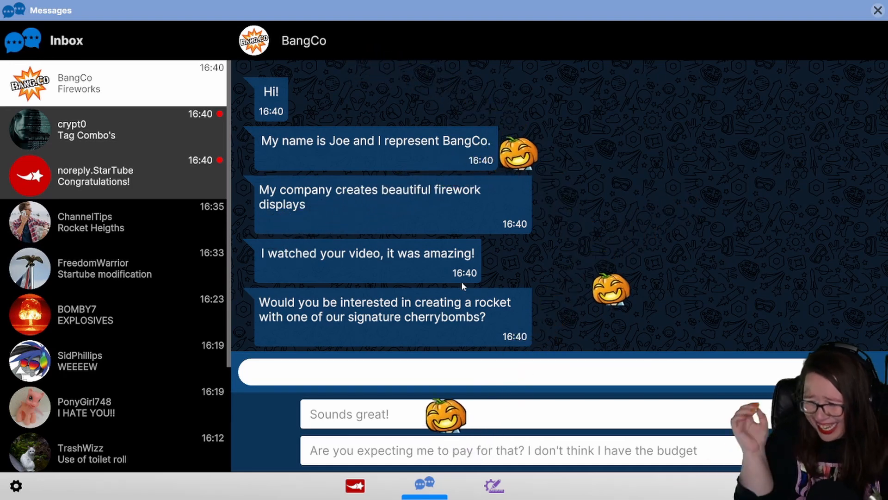
{"action": "left_click", "coordinate": [113, 129]}
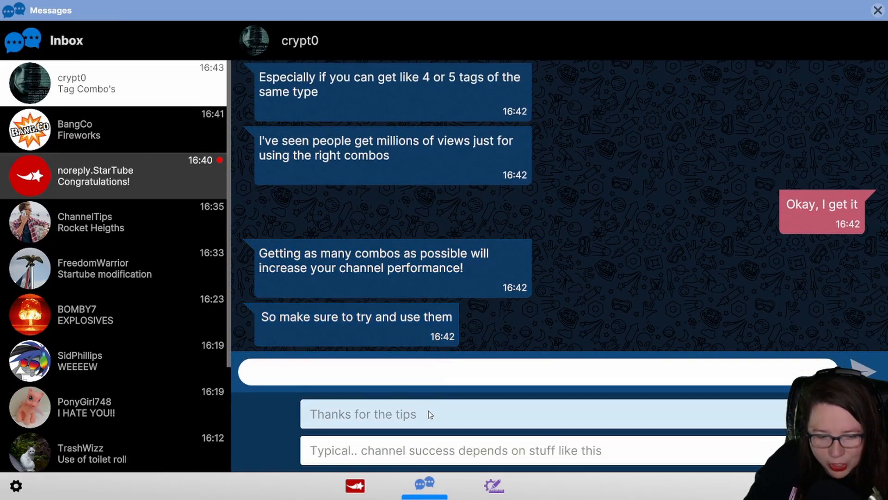
{"action": "mouse_move", "coordinate": [435, 449]}
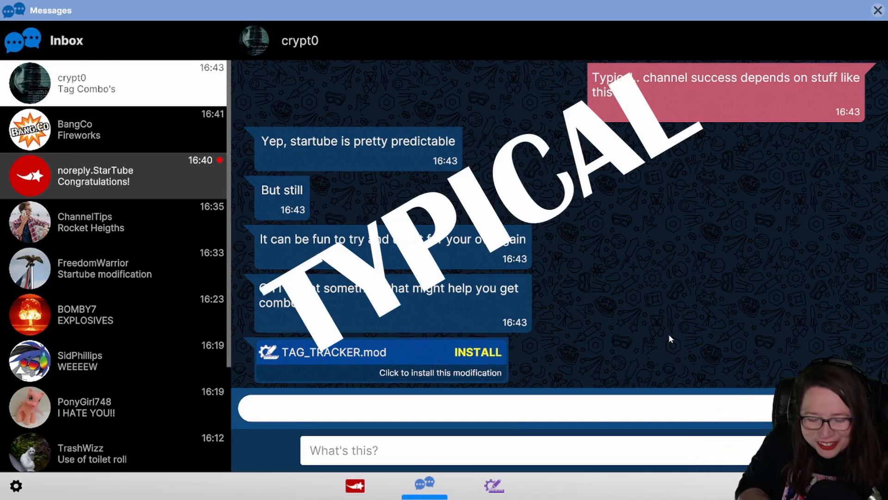
{"action": "left_click", "coordinate": [478, 352]}
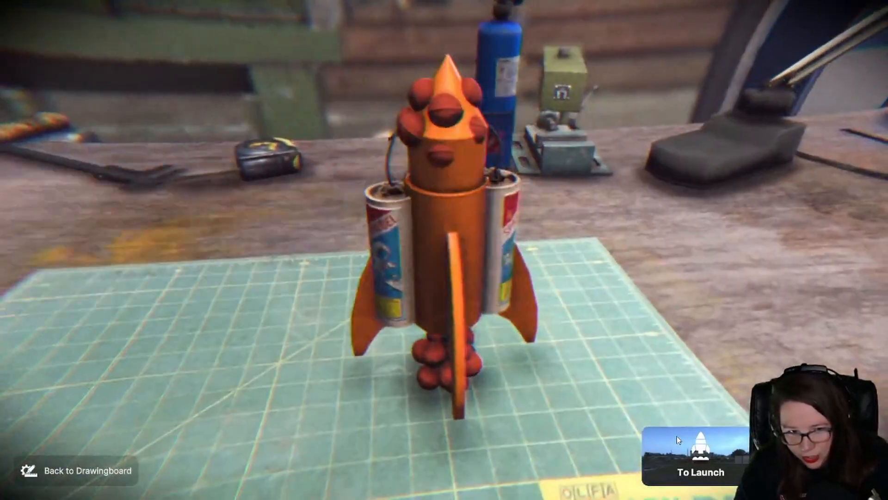
Launch the cherrybomb rocket, finish after it topples at 0 m, and return to design
{"action": "left_click", "coordinate": [702, 472]}
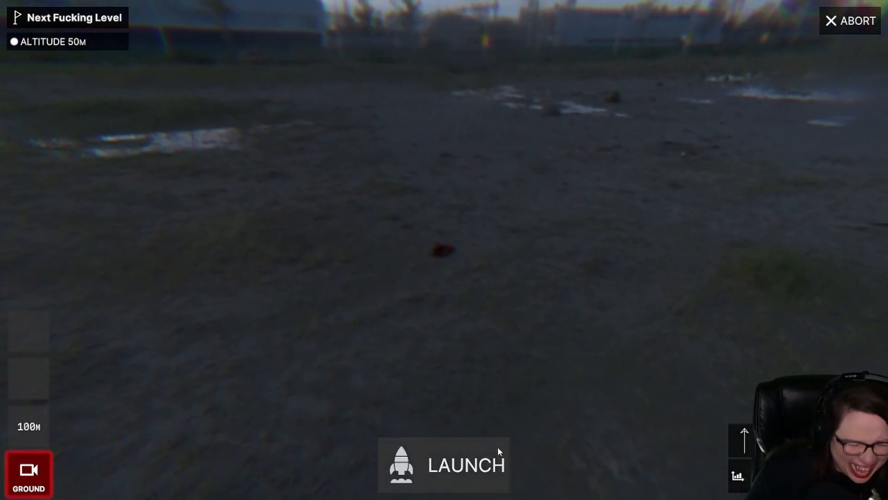
{"action": "left_click", "coordinate": [443, 463]}
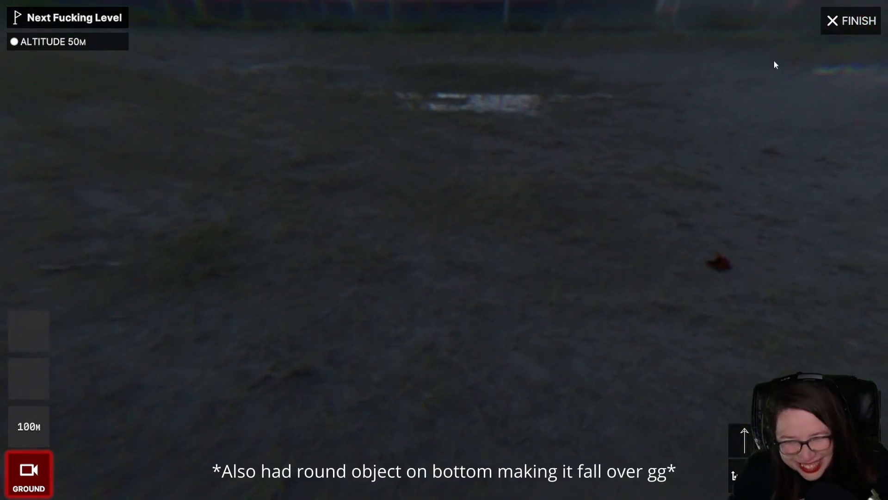
{"action": "left_click", "coordinate": [859, 21]}
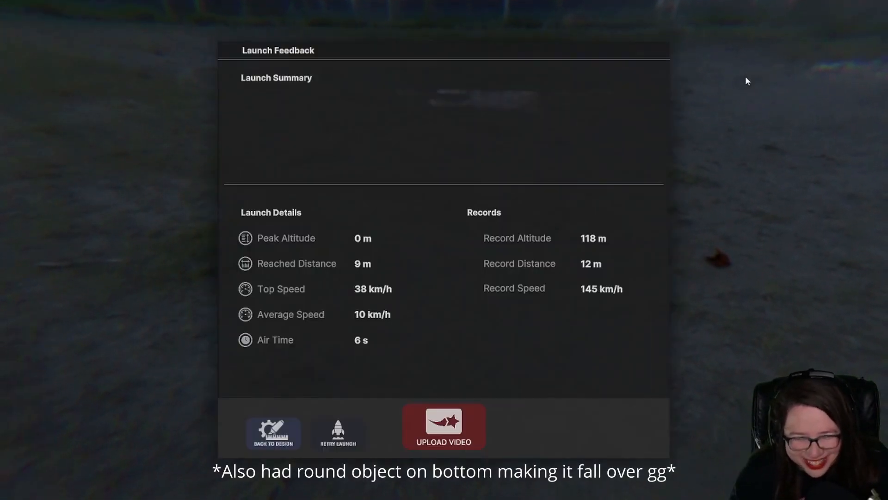
{"action": "left_click", "coordinate": [273, 432]}
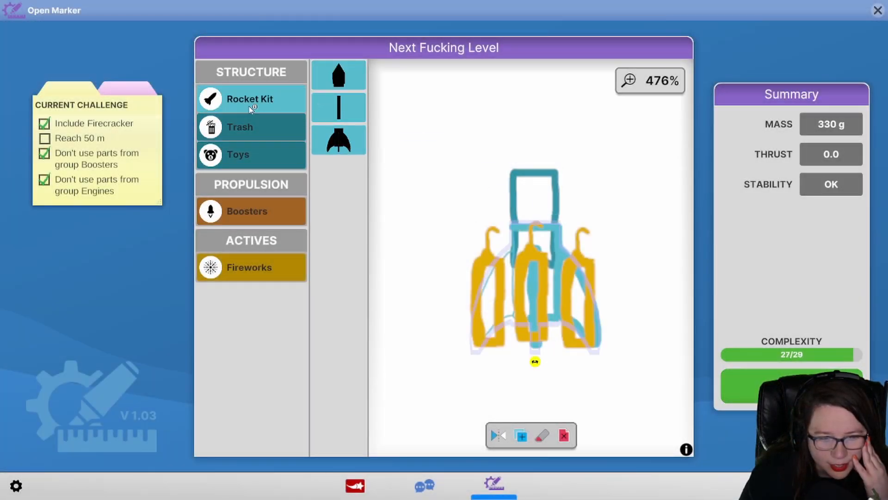
Add Rocket Kit nose cone and fins, build the redesigned rocket, and head to launch
{"action": "left_click", "coordinate": [339, 139]}
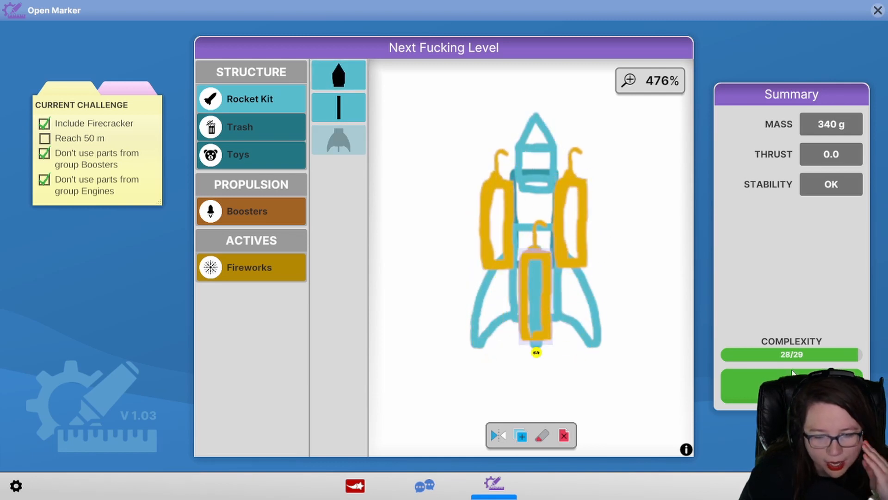
{"action": "left_click", "coordinate": [790, 385]}
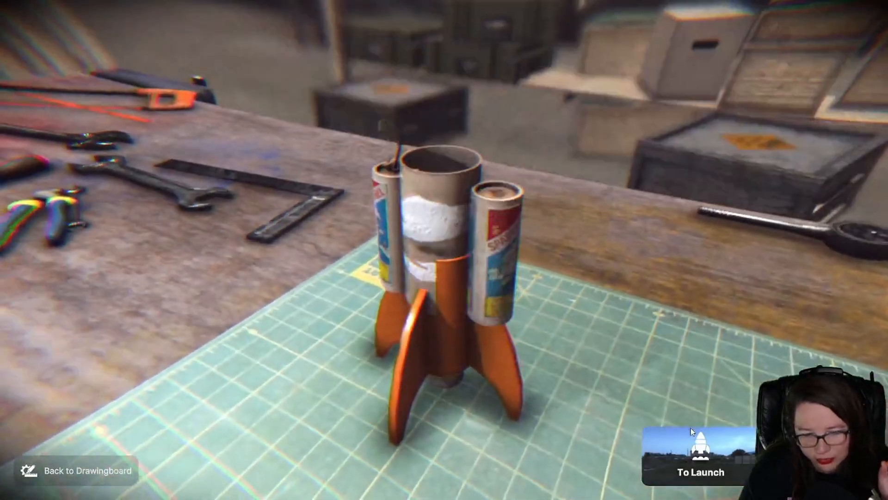
{"action": "left_click", "coordinate": [701, 471]}
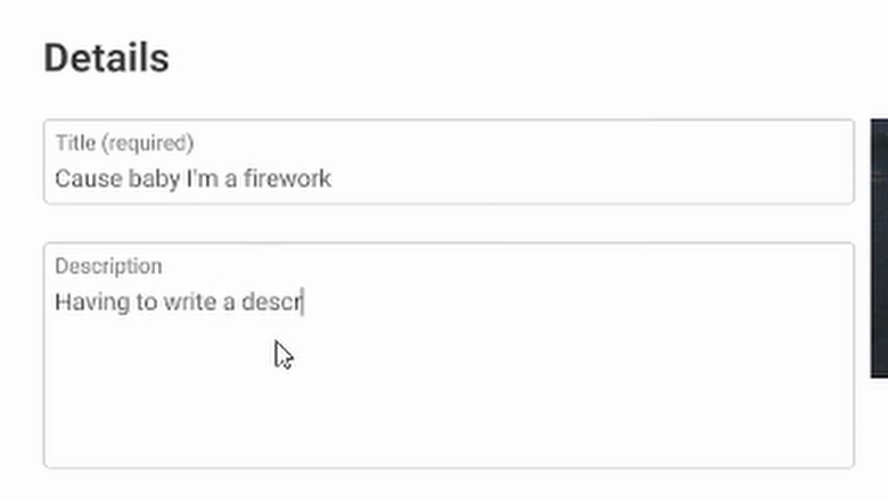
Write the description grumbling about needing a description so viewers want to watch....typical
{"action": "type", "text": "iption in order for y"}
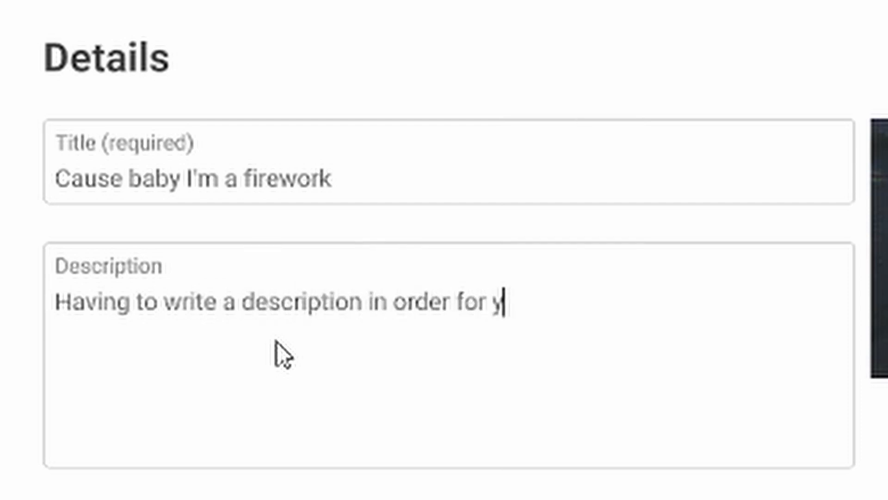
{"action": "type", "text": "i"}
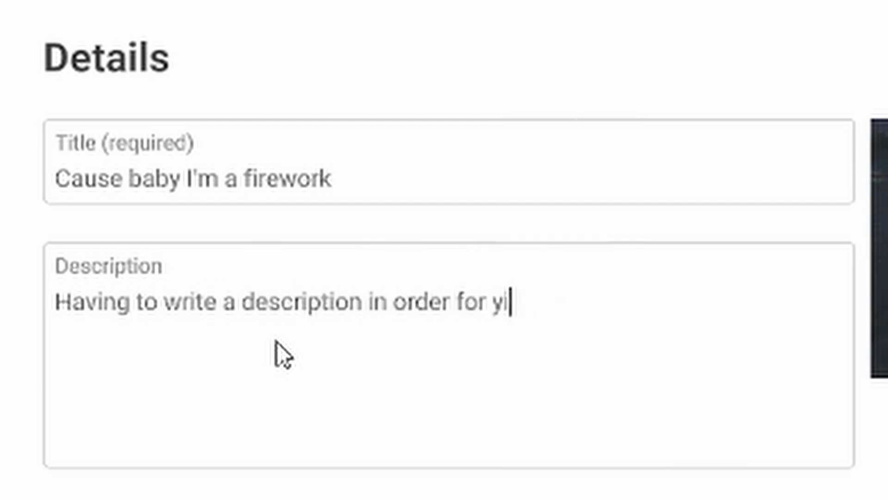
{"action": "type", "text": "ou to know what's"}
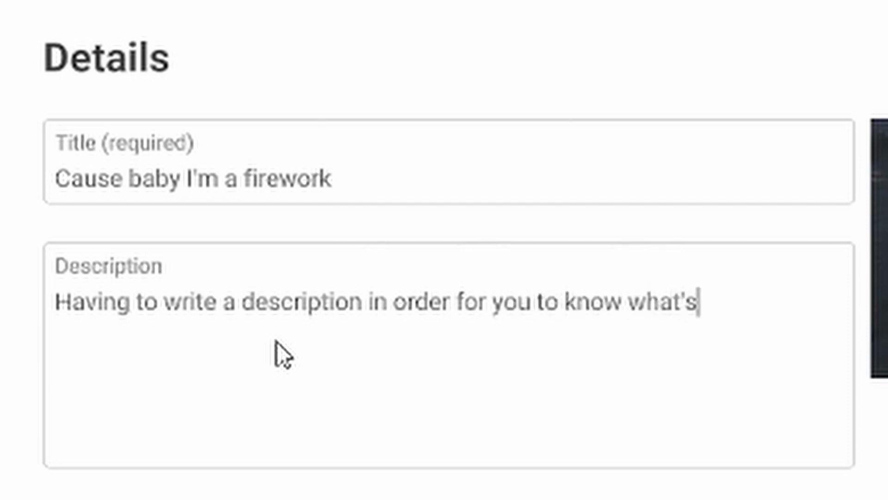
{"action": "type", "text": "in the video and"}
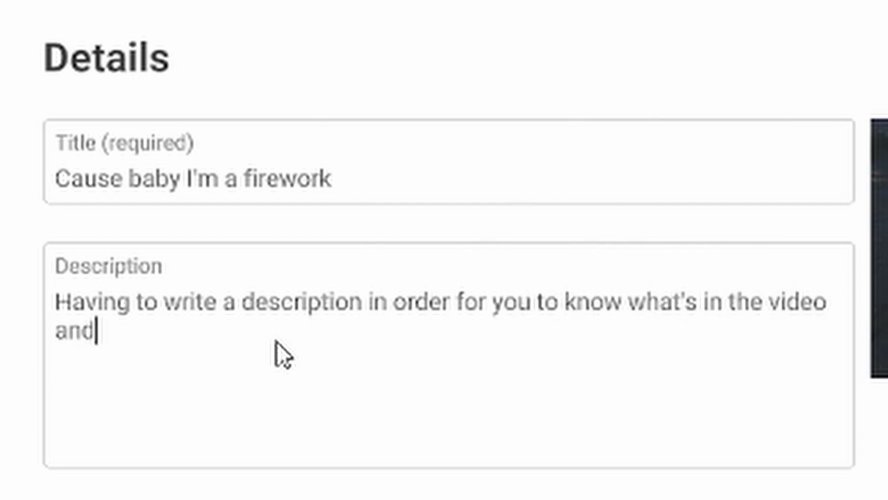
{"action": "type", "text": "then be interested"}
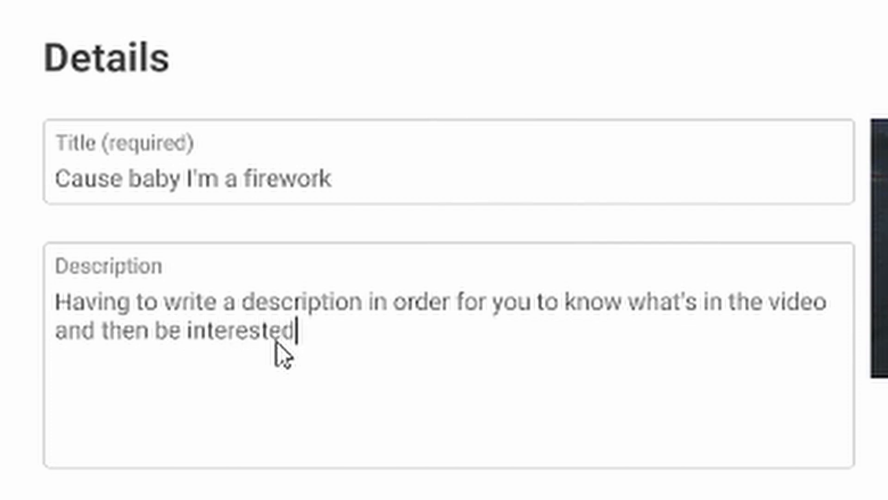
{"action": "type", "text": "in watchi"}
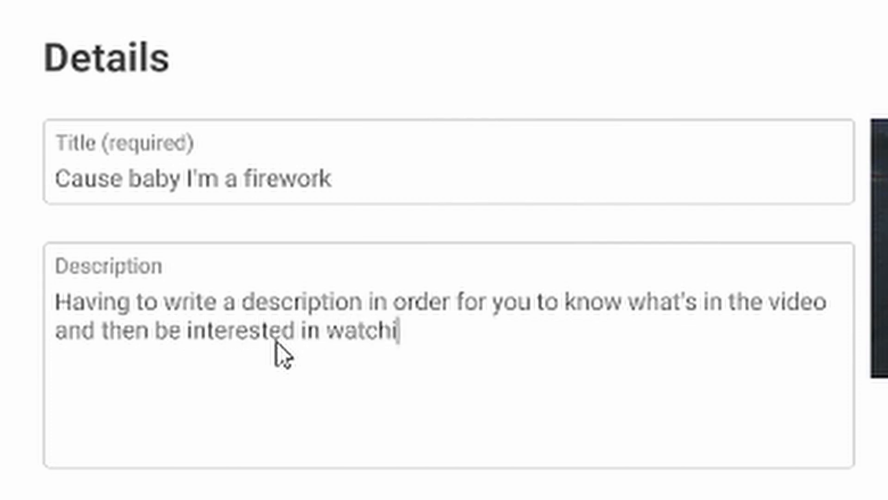
{"action": "type", "text": "ng it....typical"}
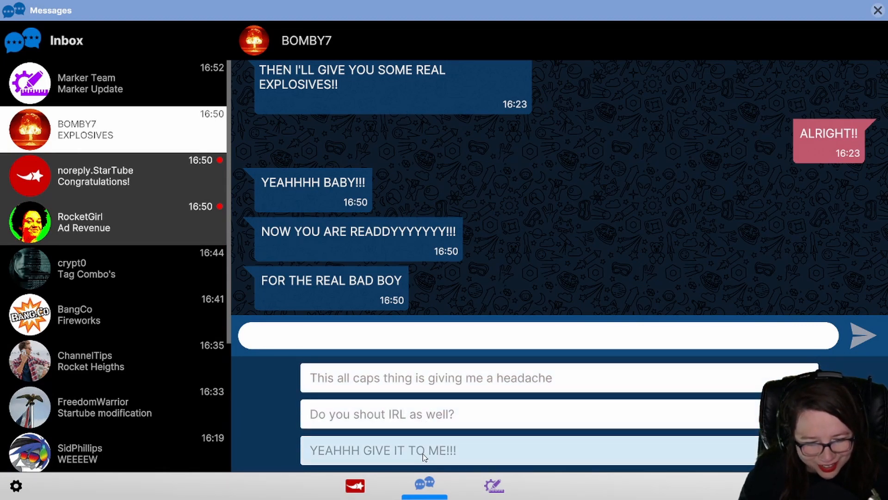
{"action": "mouse_move", "coordinate": [426, 443]}
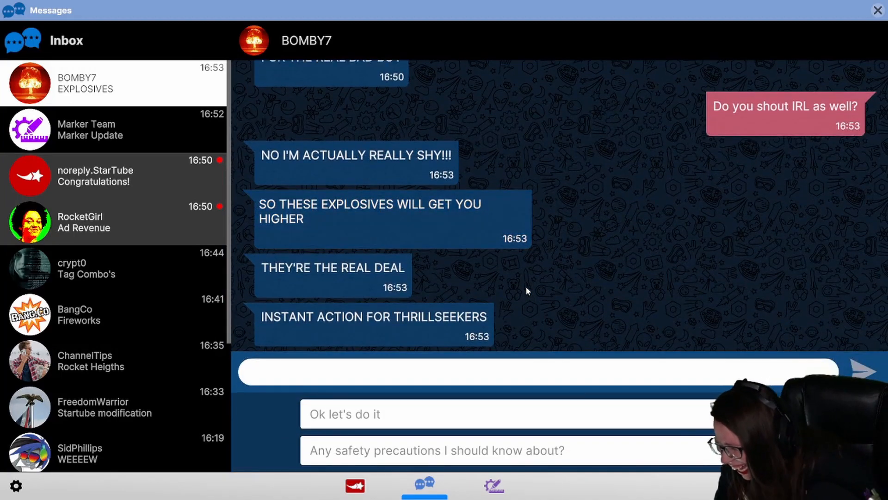
Answer BOMBY7 with the 'Do you shout IRL as well?' reply
{"action": "left_click", "coordinate": [493, 486]}
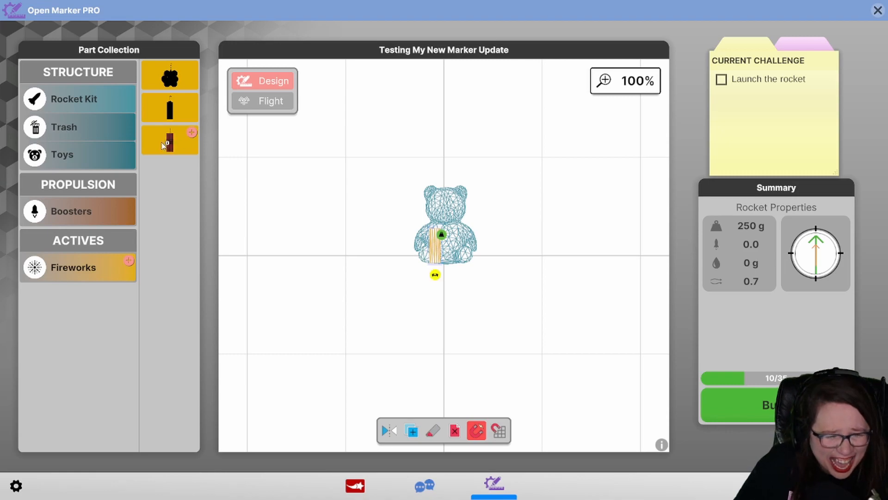
Add the firework to the teddy bear, then title the video 'Rocket Didn't Fly, Flat Earth Confirmed' with the earth-is-out-to-get-me description
{"action": "left_click", "coordinate": [270, 101]}
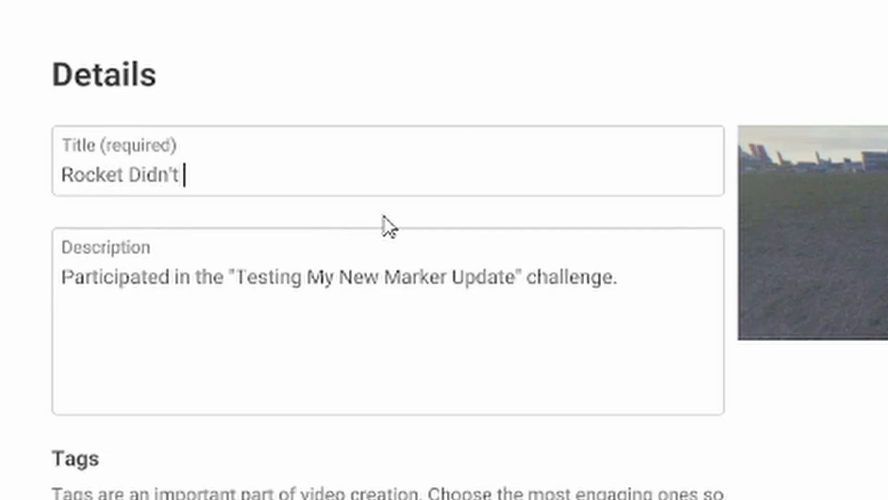
{"action": "type", "text": "Fly, Flat Earth Confirmed"}
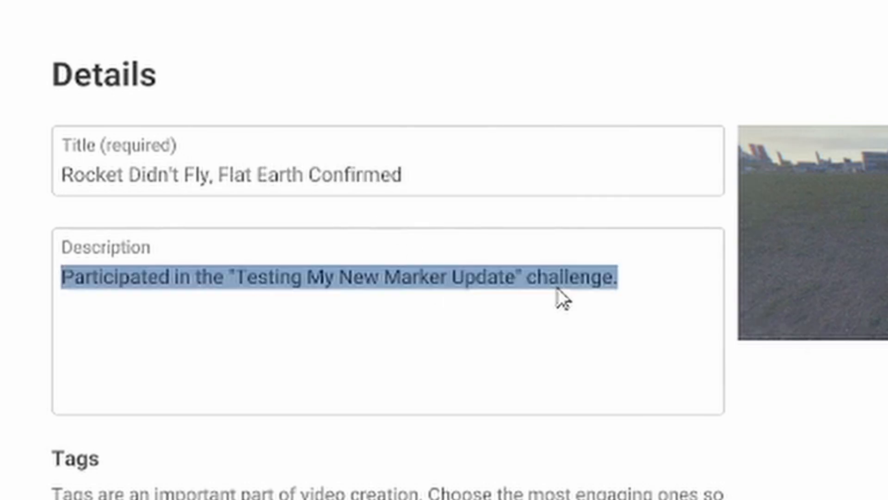
{"action": "type", "text": "The earth is out to"}
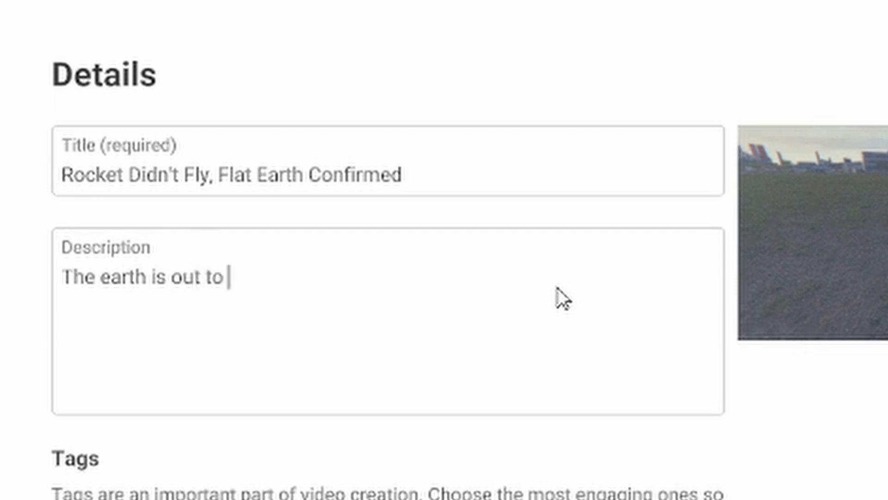
{"action": "type", "text": "get me once again every"}
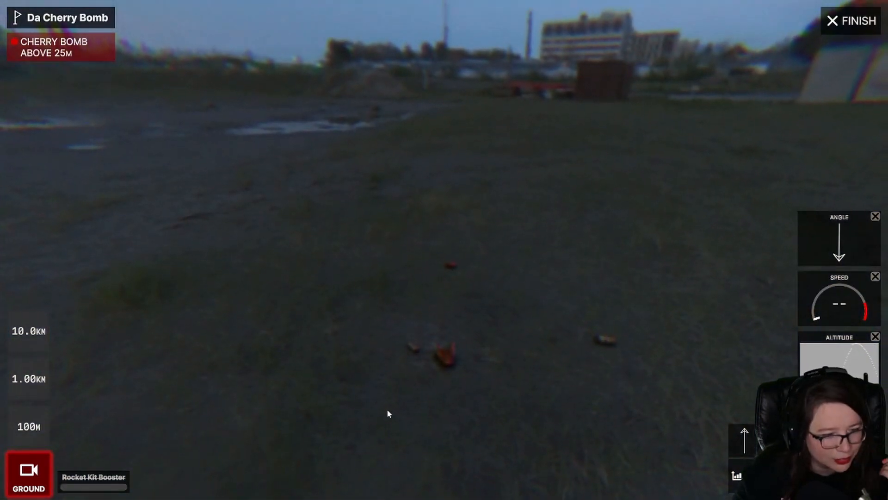
Finish the flight, note the successful 16 m peak, and return to the rocket designer
{"action": "left_click", "coordinate": [857, 22]}
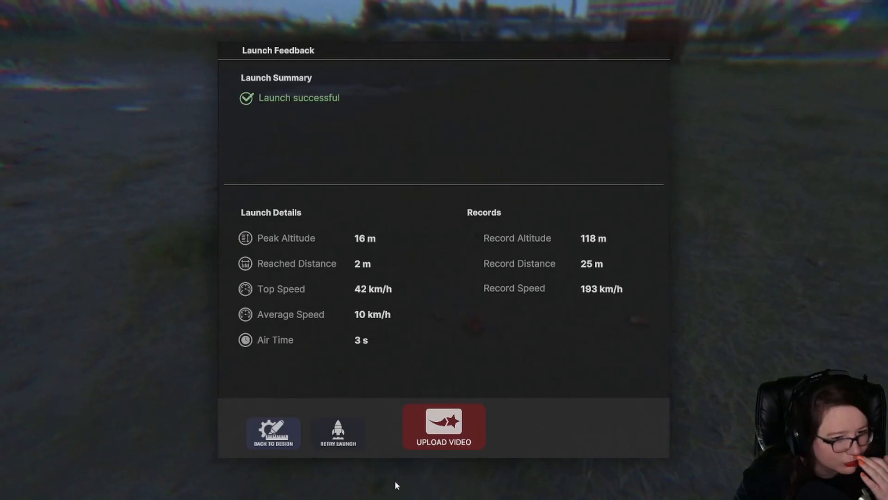
{"action": "left_click", "coordinate": [272, 433]}
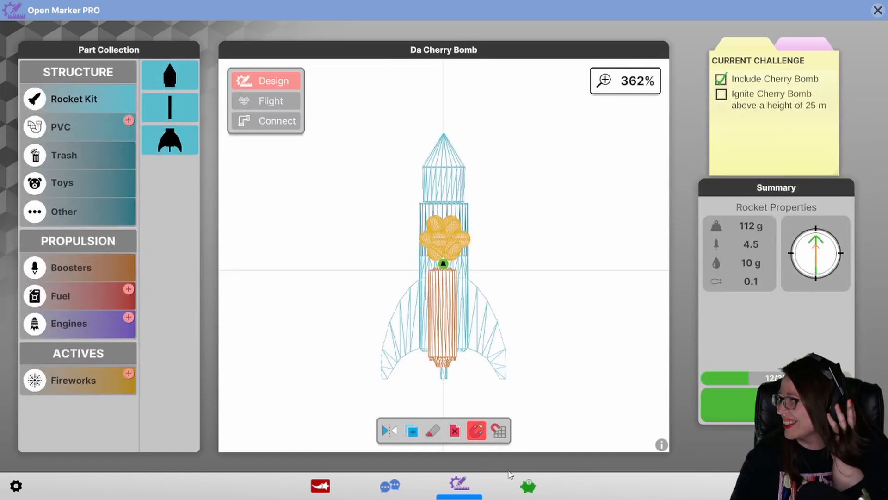
{"action": "mouse_move", "coordinate": [461, 203]}
{"action": "type", "text": "I made a "}
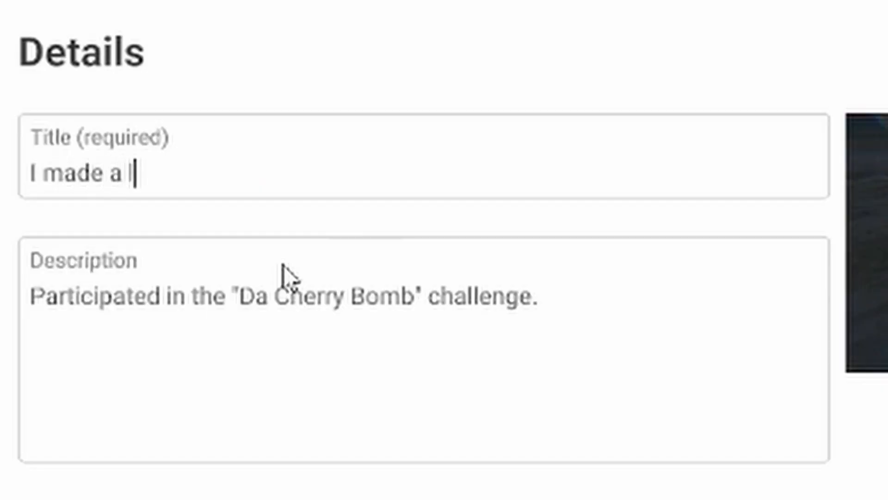
Title the video 'lion actually fu…' with the NFT description and upload it to StarTube
{"action": "type", "text": "lion actually fucking cry for this to happen"}
{"action": "left_click", "coordinate": [423, 350]}
{"action": "type", "text": "I will be selling NFTS in my comment"}
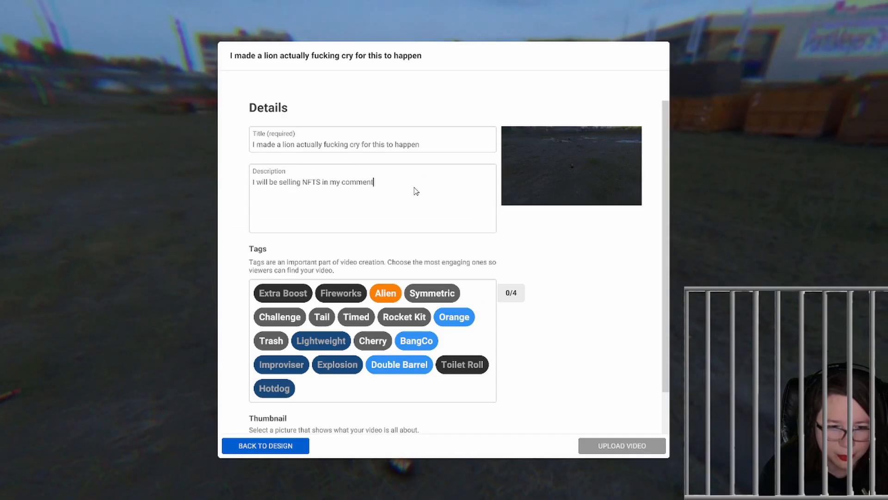
{"action": "left_click", "coordinate": [622, 445]}
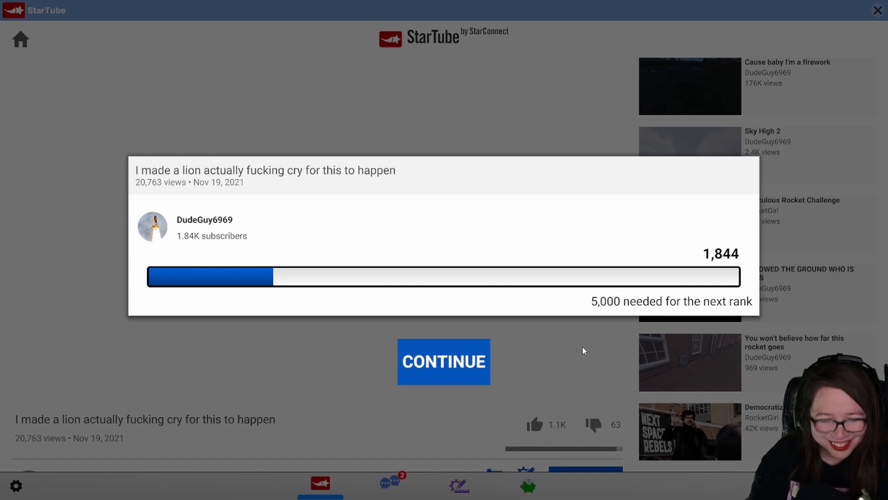
Dismiss the 1.84K-subscriber summary and open Messages to the DIY shop PVC-parts chat
{"action": "left_click", "coordinate": [443, 361]}
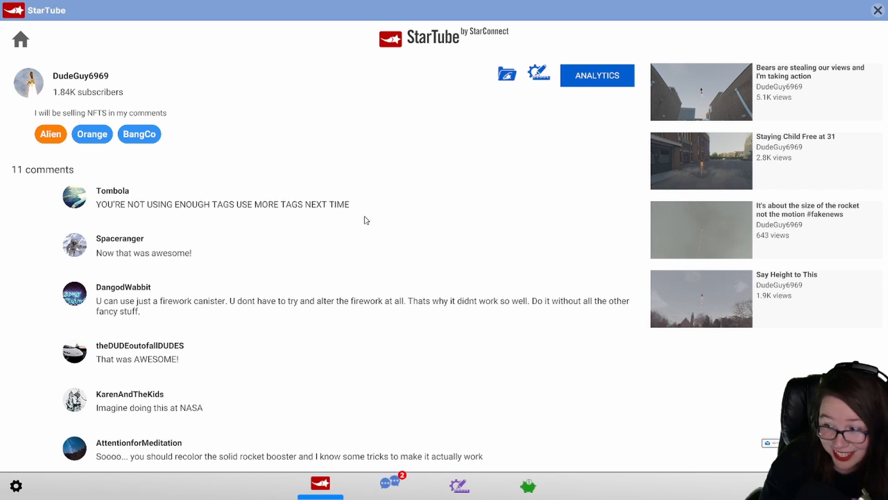
{"action": "left_click", "coordinate": [390, 484]}
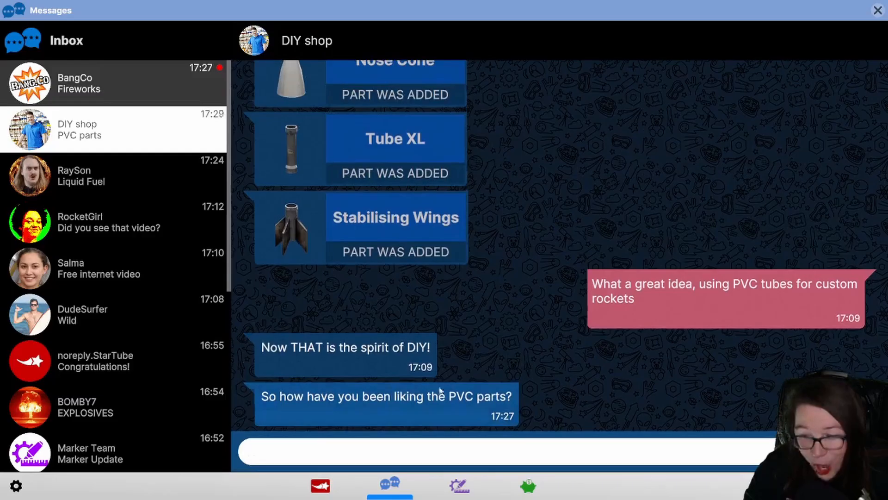